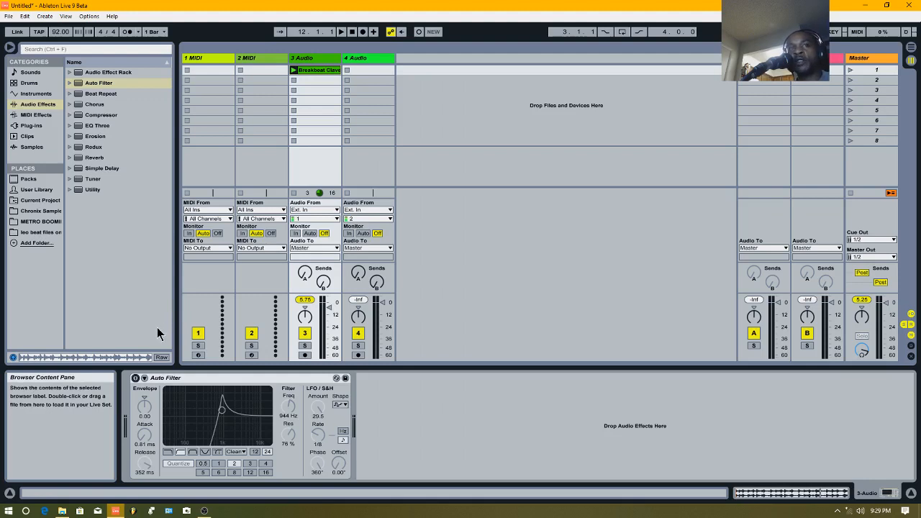
mouse_move(233, 367)
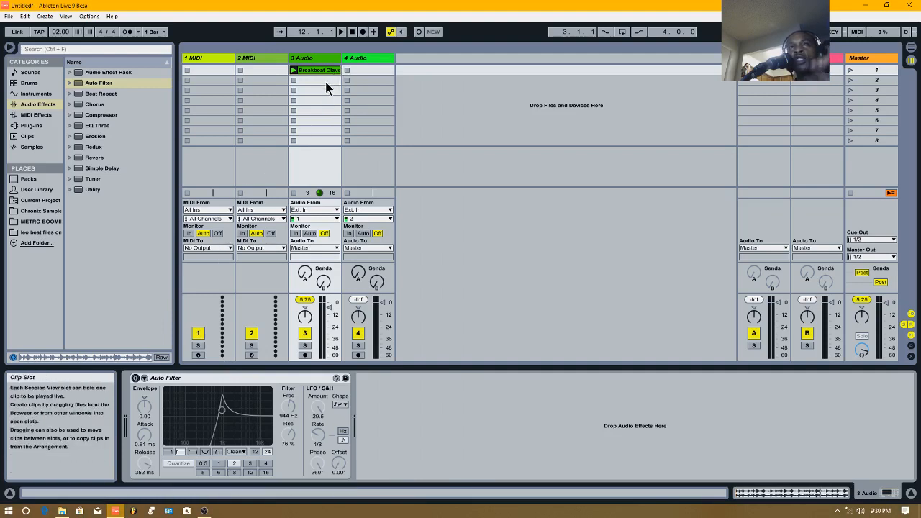
Launch the breakbeat clip on 3 Audio so it plays through Auto Filter
click(309, 69)
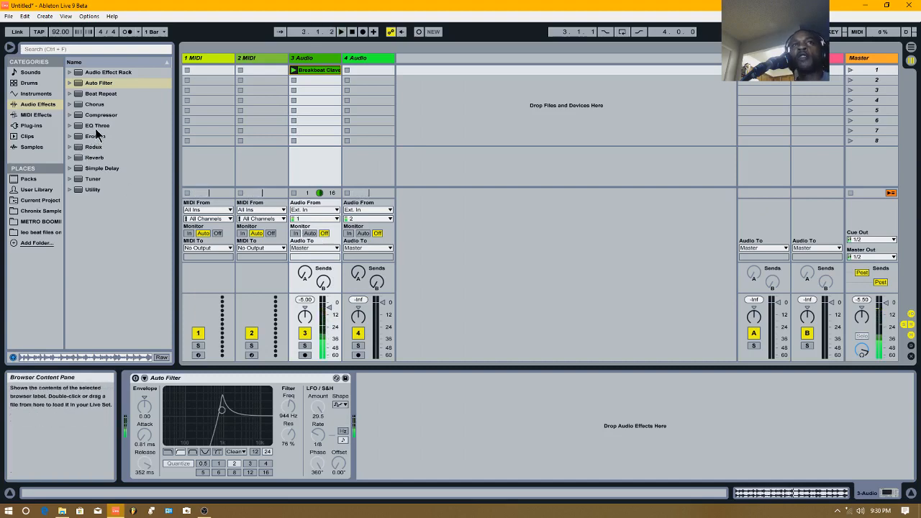
mouse_move(166, 377)
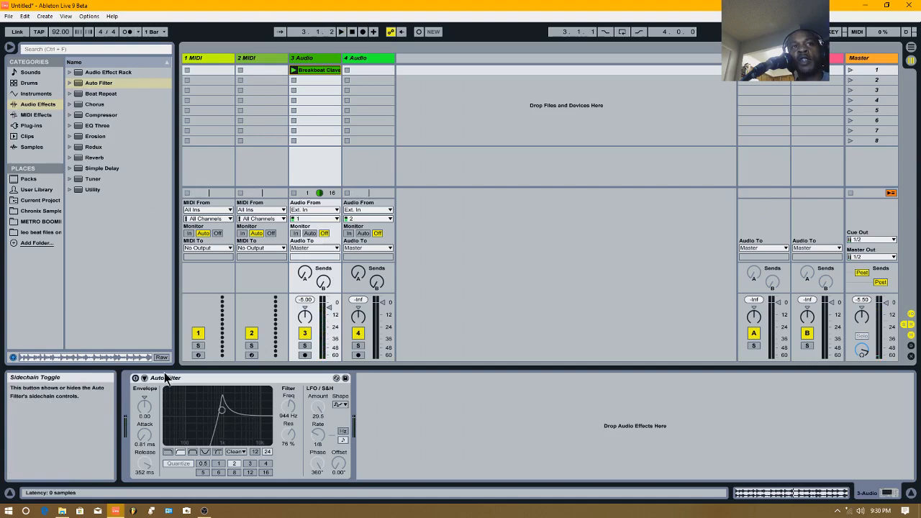
Reset Auto Filter to defaults, choose another filter type and raise the Envelope amount
right_click(166, 377)
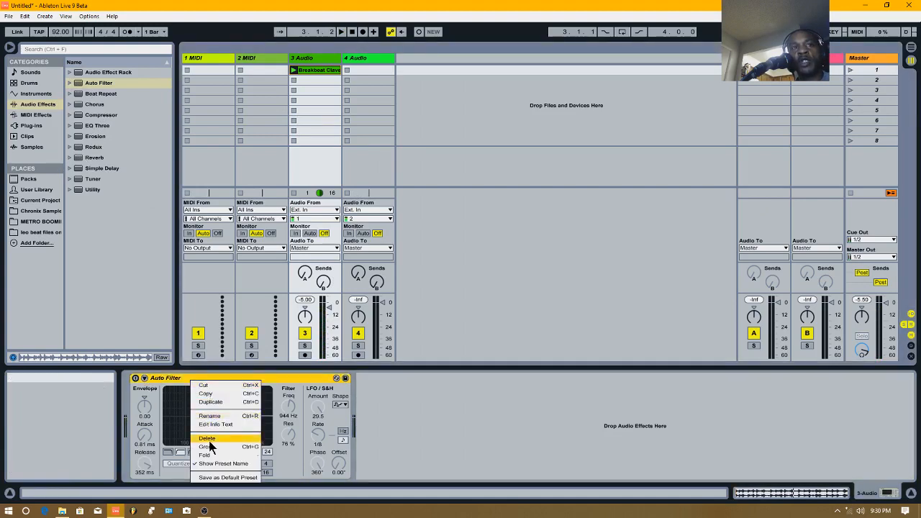
click(207, 437)
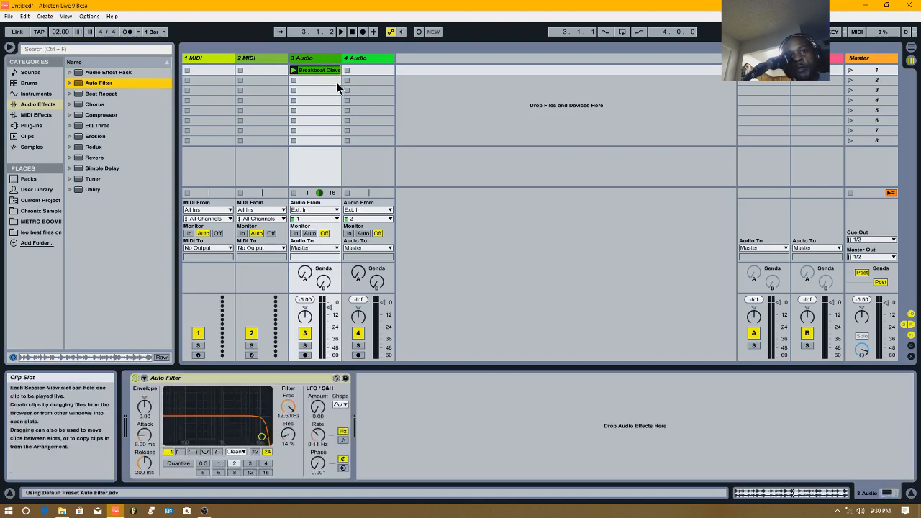
mouse_move(353, 151)
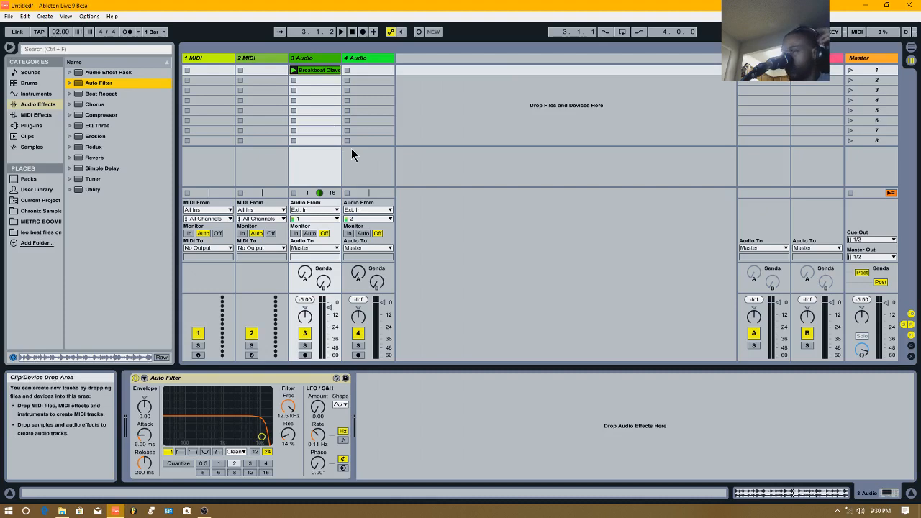
mouse_move(344, 182)
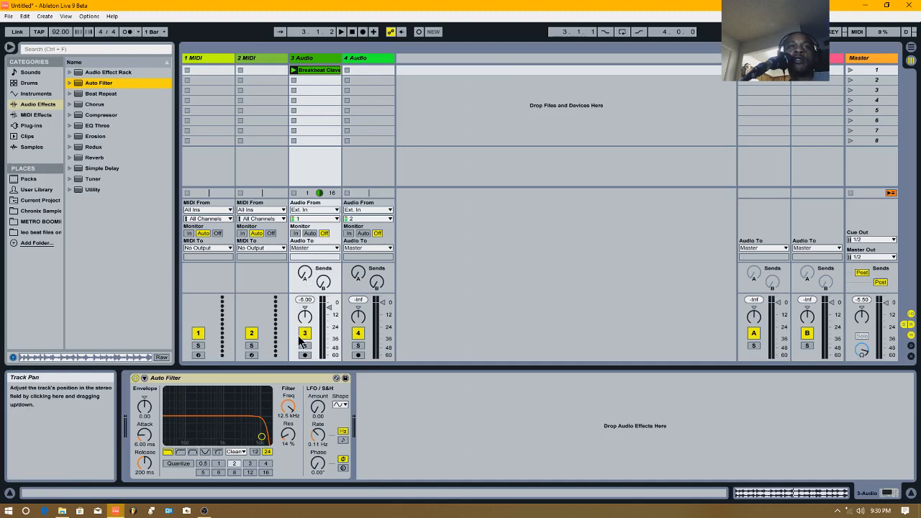
mouse_move(190, 454)
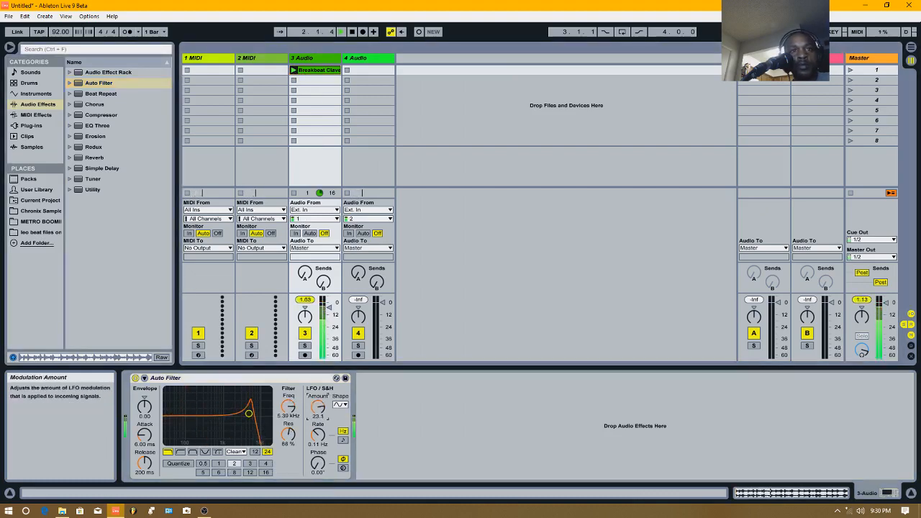
click(167, 452)
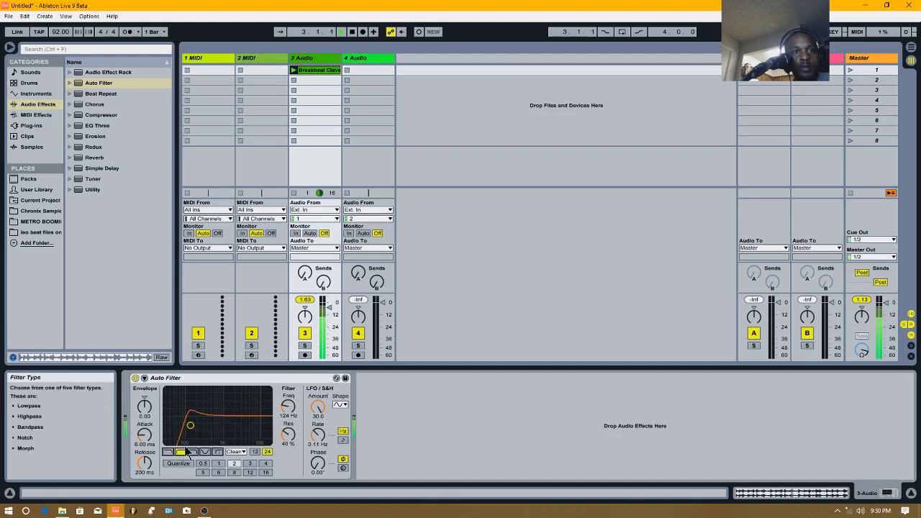
click(179, 464)
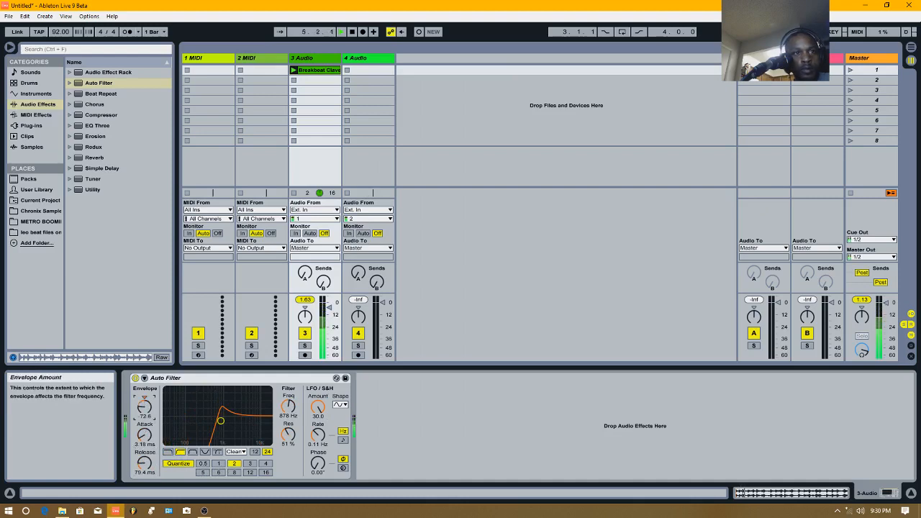
drag(221, 420, 188, 411)
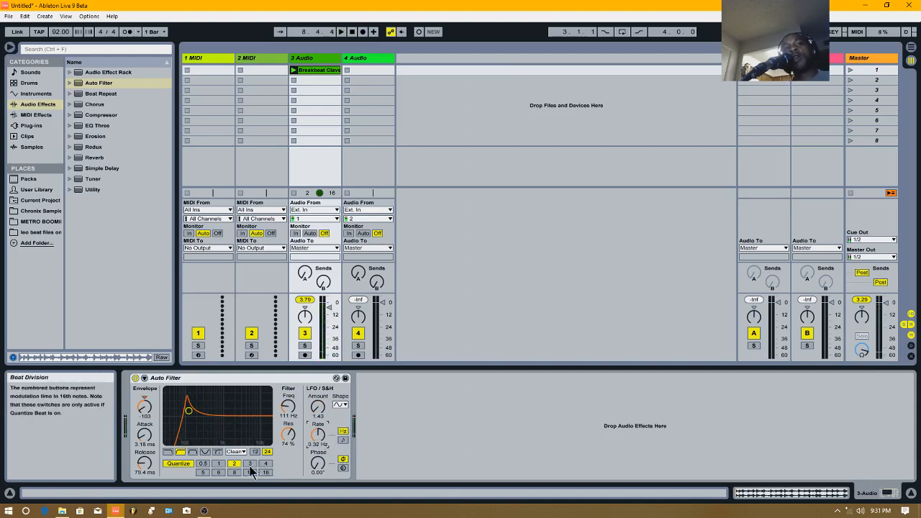
Delete Auto Filter and load Beat Repeat onto the 3 Audio track
right_click(165, 377)
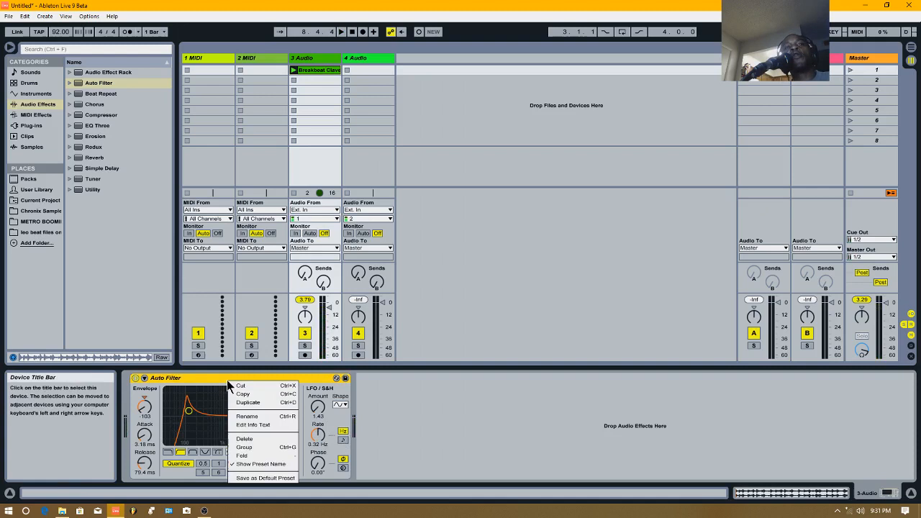
mouse_move(244, 439)
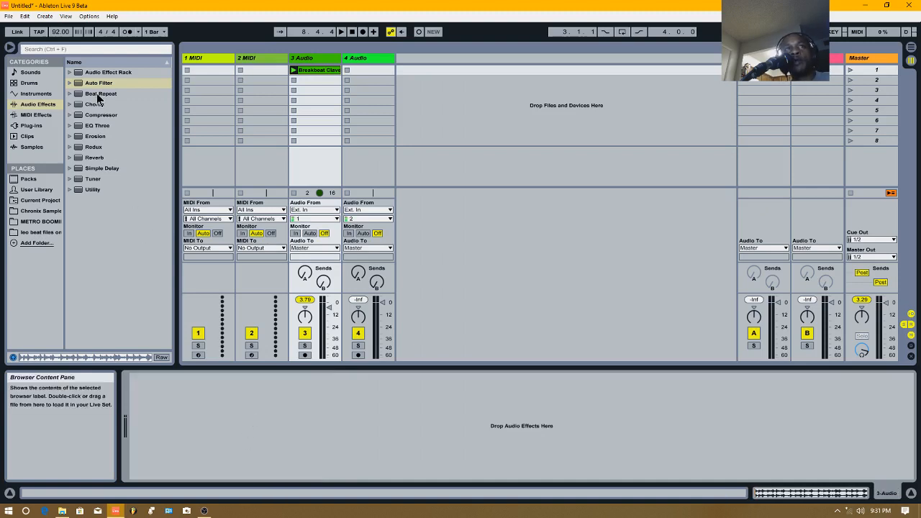
click(101, 94)
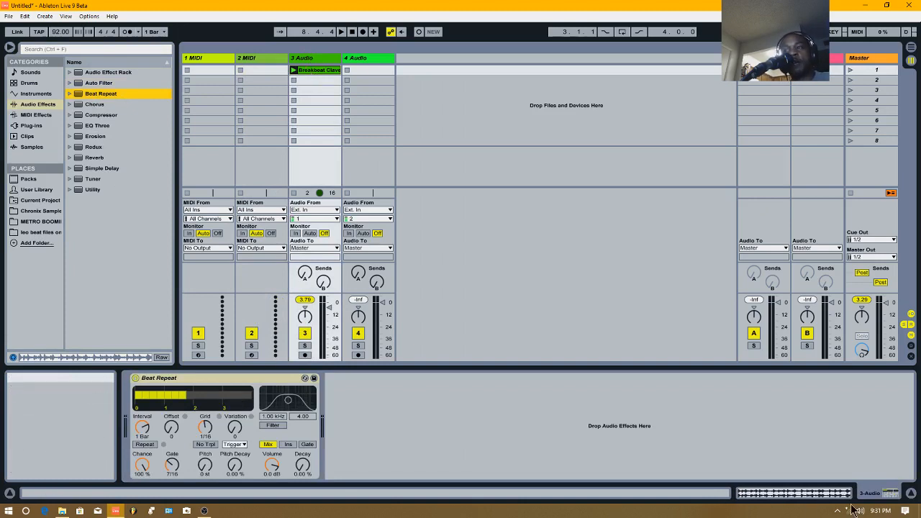
Raise Beat Repeat's Pitch Decay and change the grid Variation amount
click(871, 511)
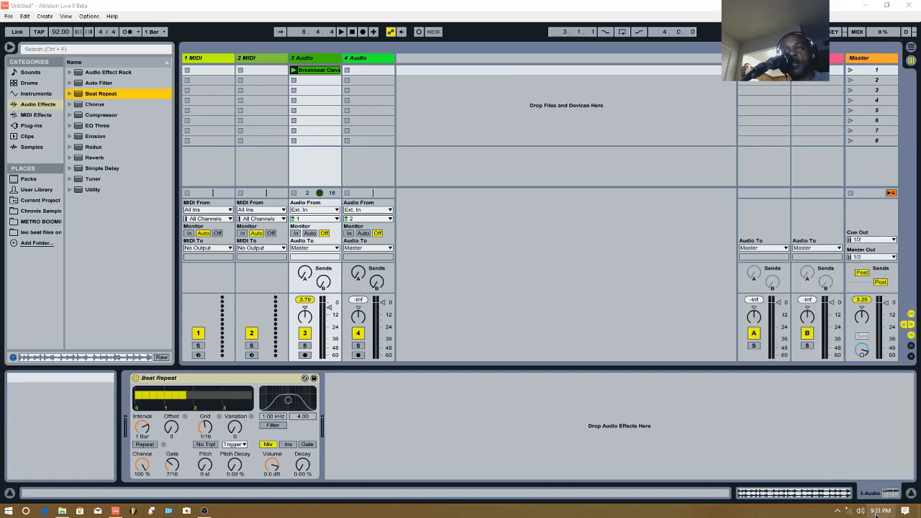
click(871, 511)
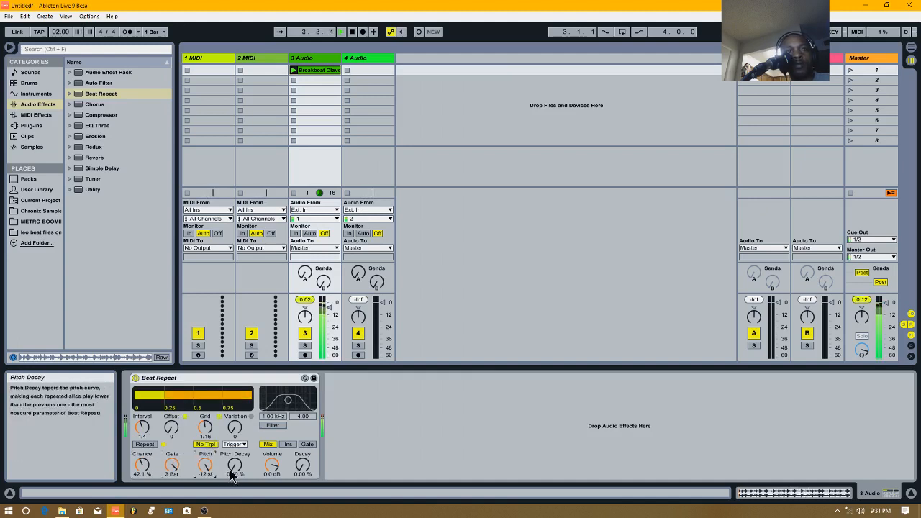
drag(233, 467, 233, 446)
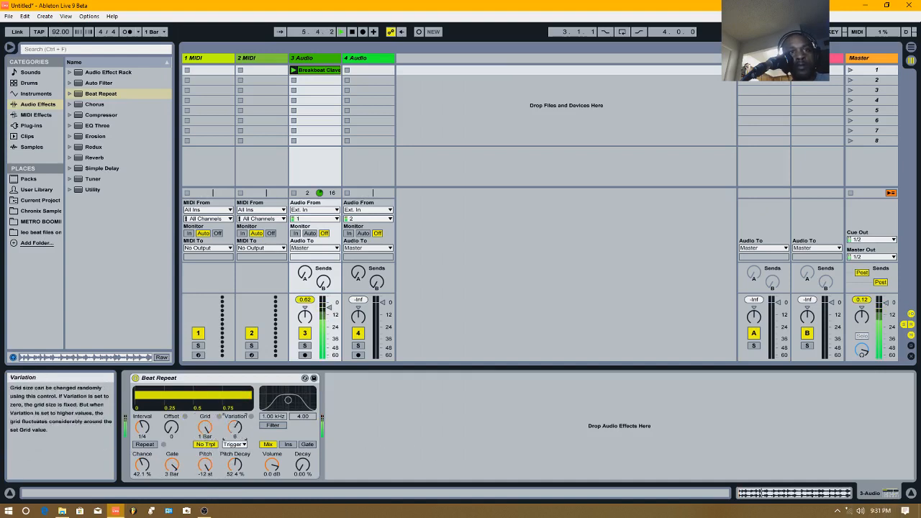
click(308, 443)
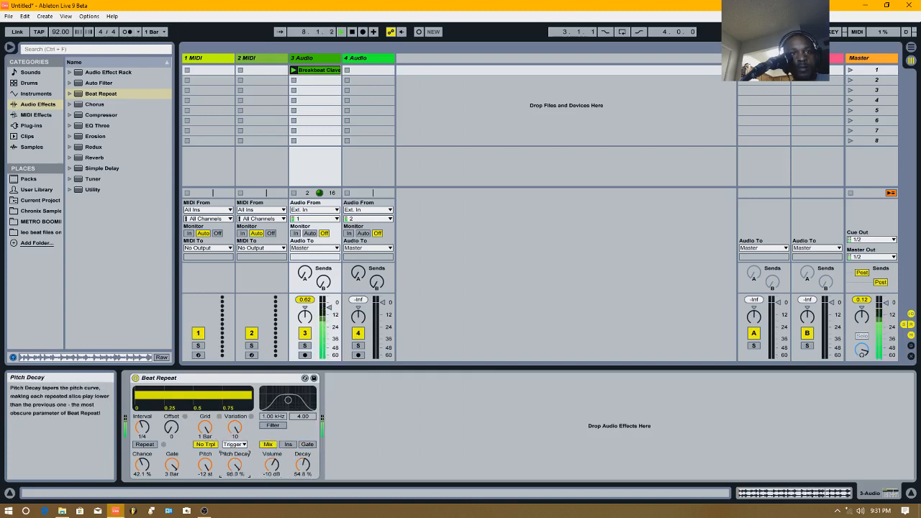
Toggle the Repeat button on and off to audition the repeats, then adjust their pitch
click(144, 444)
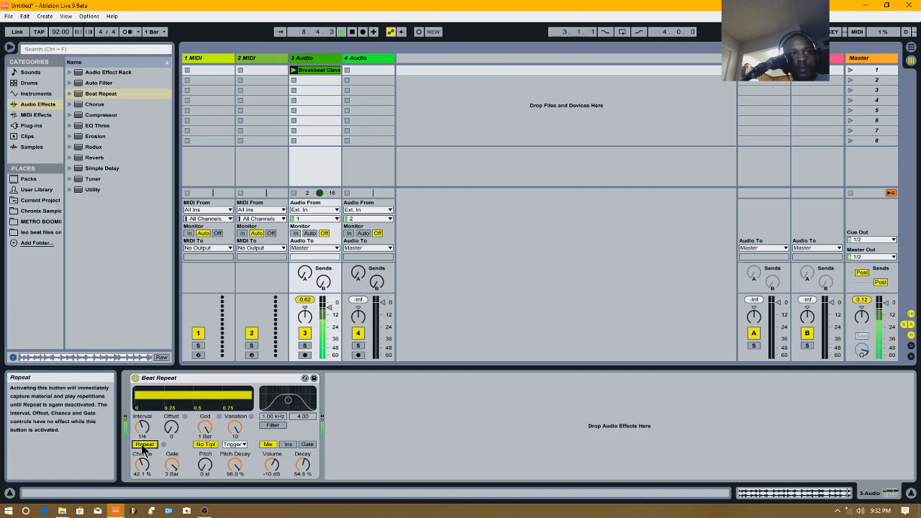
click(144, 444)
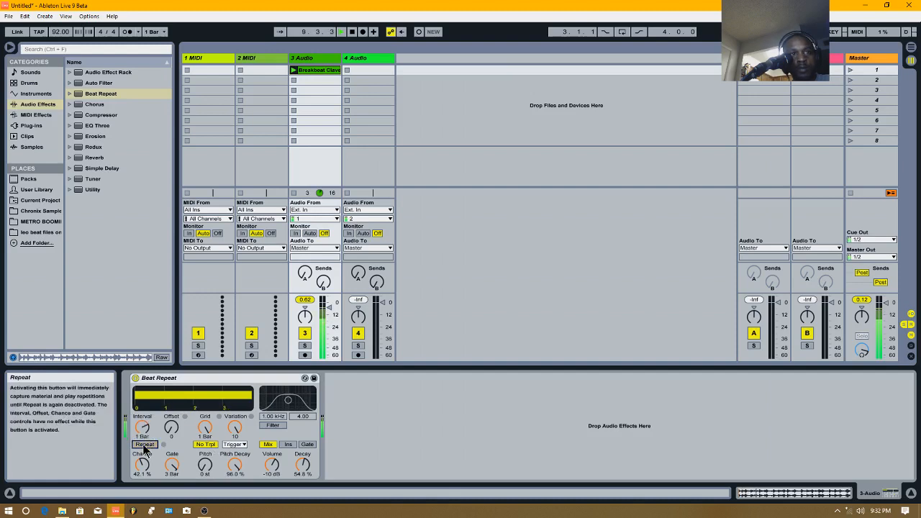
click(144, 443)
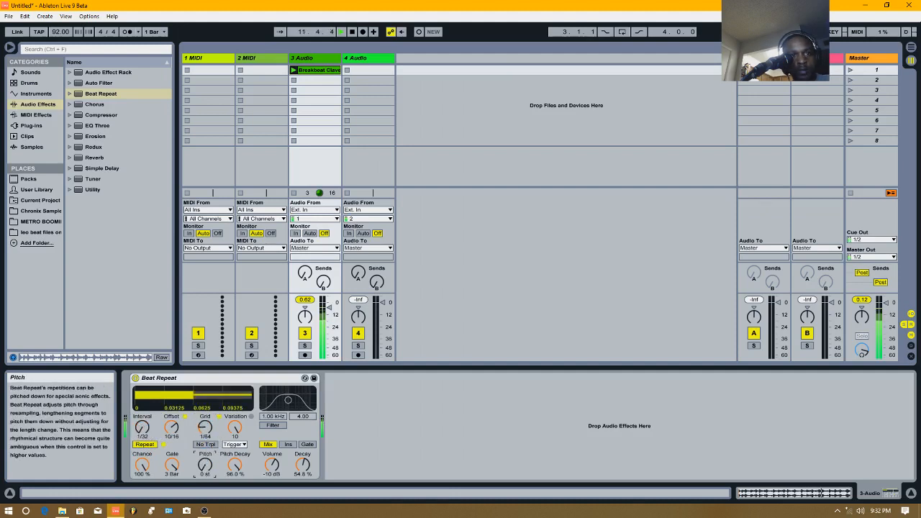
click(144, 443)
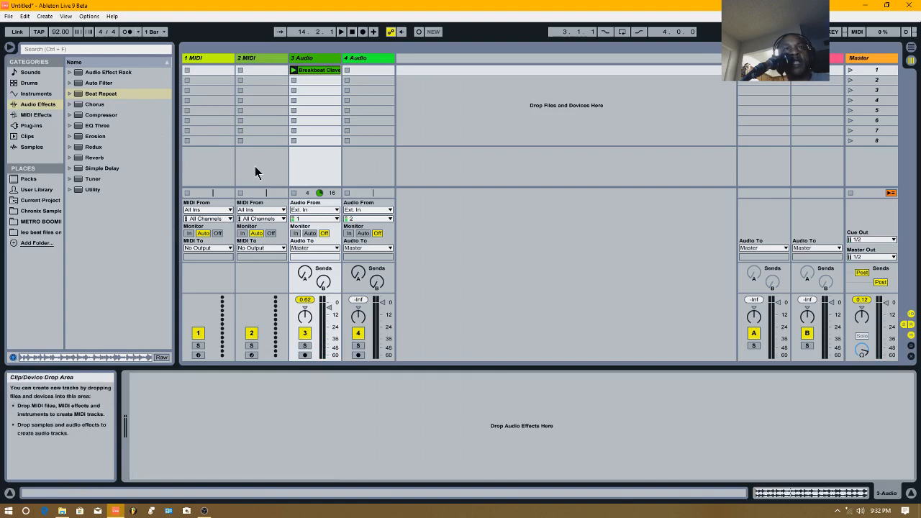
mouse_move(229, 184)
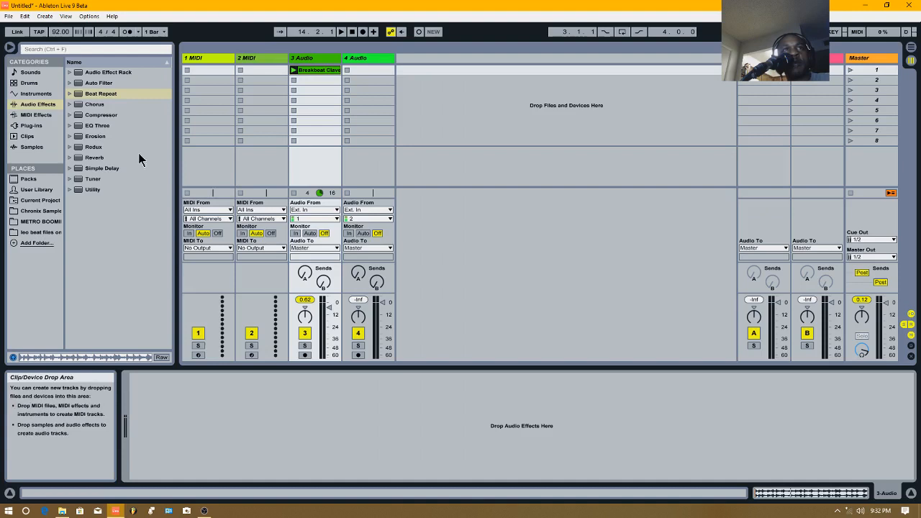
mouse_move(95, 104)
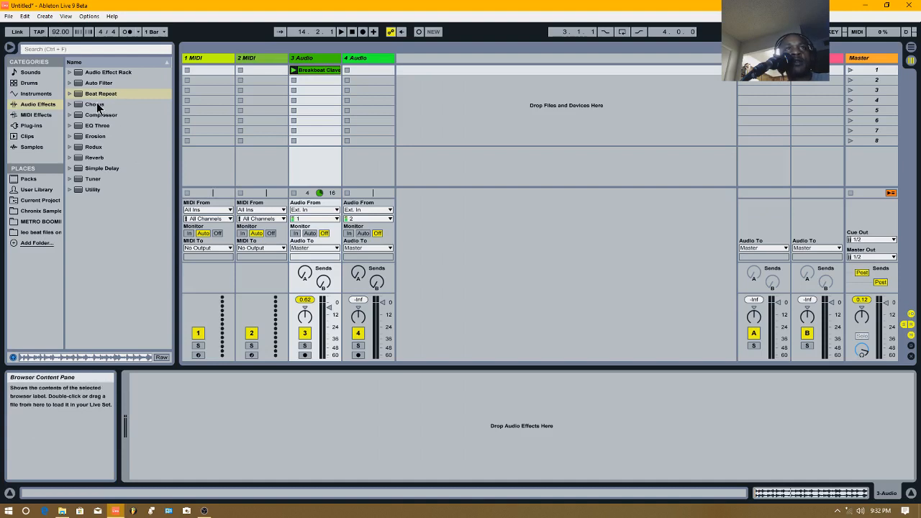
Load Chorus onto the 3 Audio track
click(95, 103)
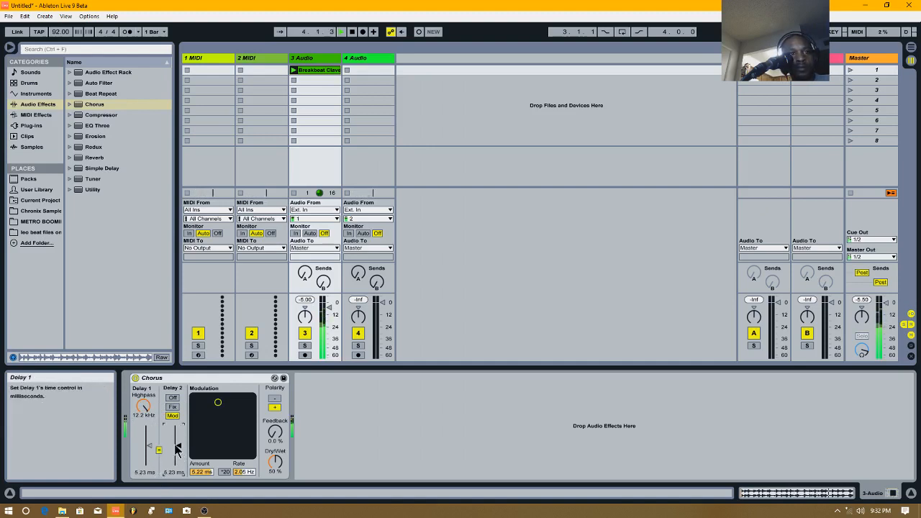
Shorten Delay 1, push modulation amount and rate up, change Delay 2 mode, raise Highpass, then remove Chorus
drag(275, 430, 275, 420)
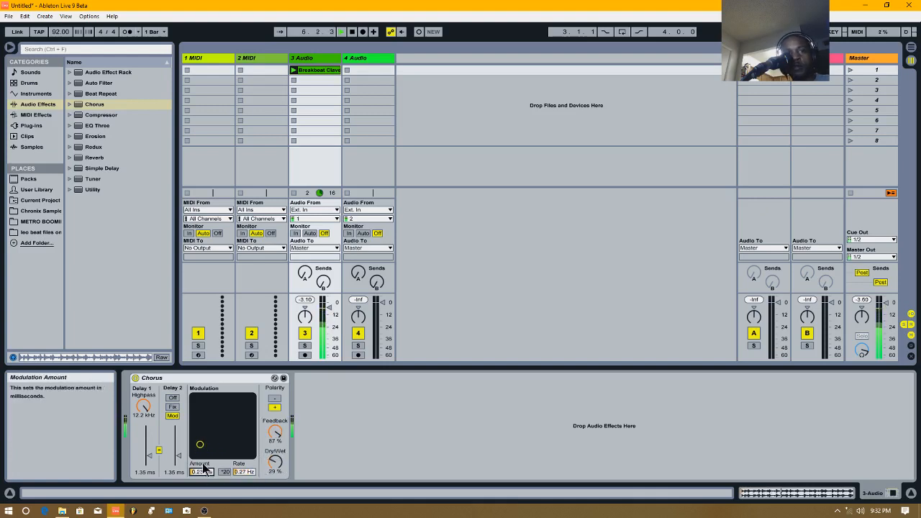
drag(200, 443, 249, 397)
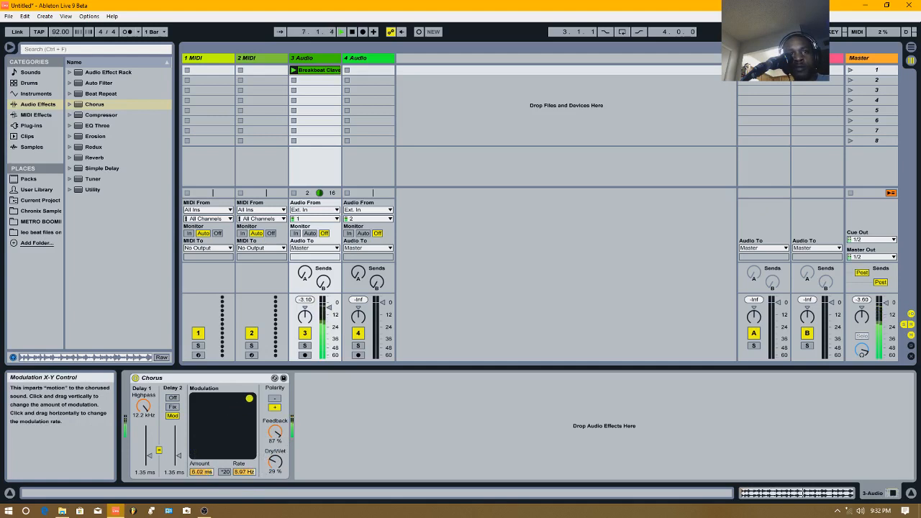
click(173, 406)
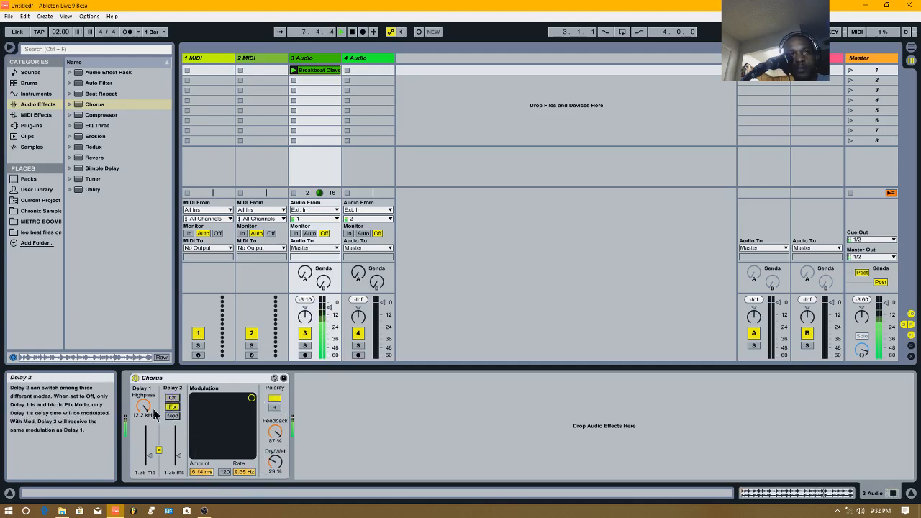
drag(142, 406, 142, 417)
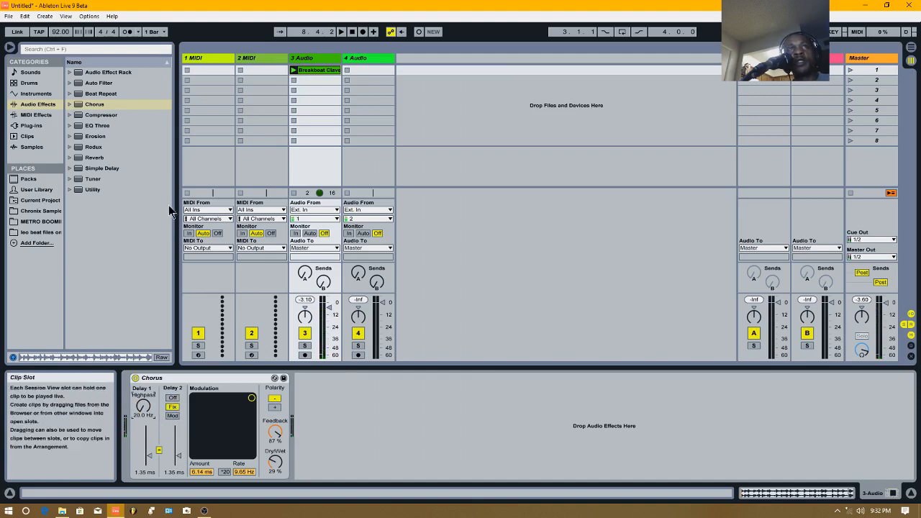
mouse_move(84, 109)
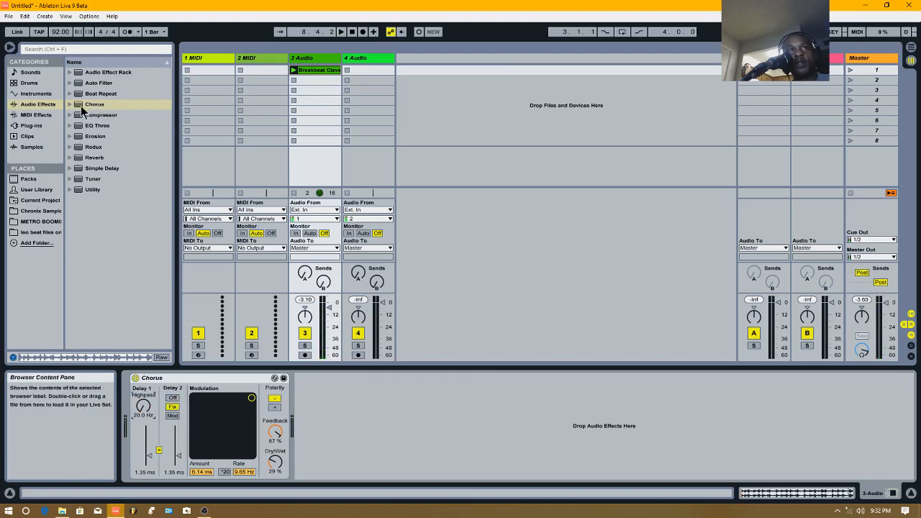
right_click(151, 377)
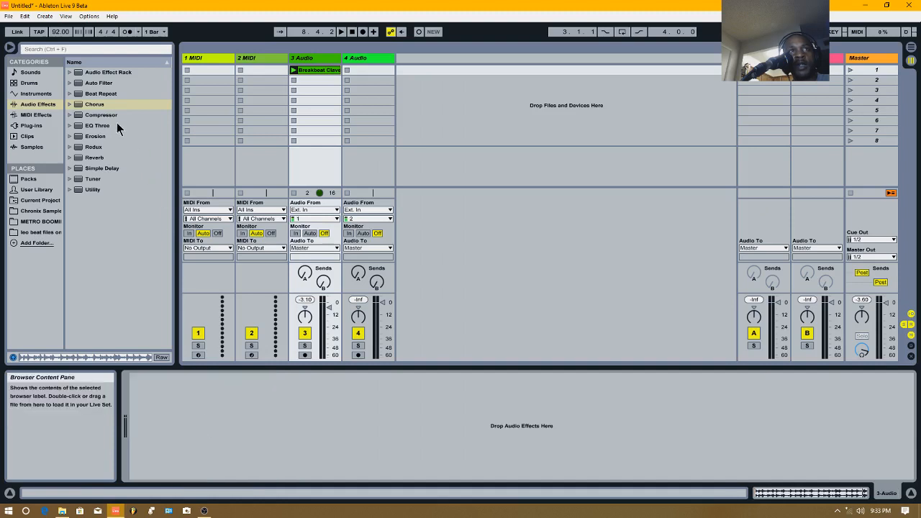
Load Compressor and audition the Acoustic, Brick Wall and Brute Compression presets
click(101, 115)
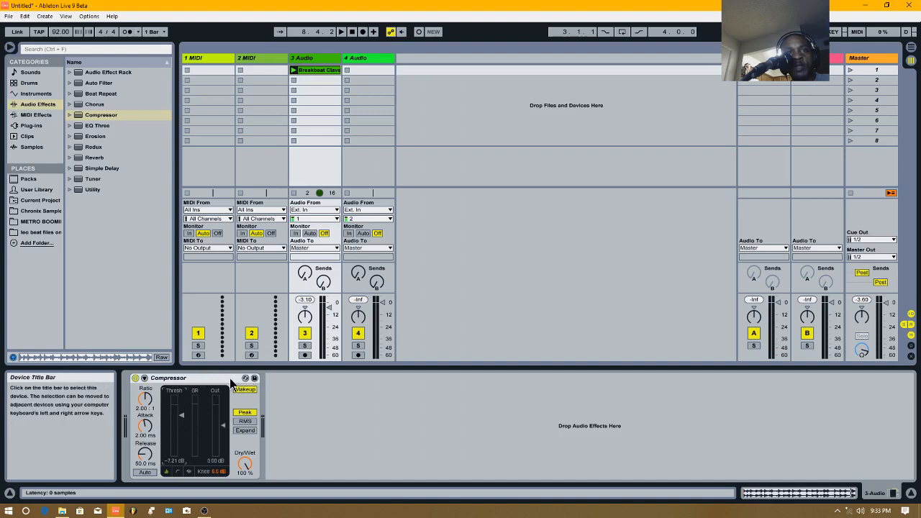
click(101, 115)
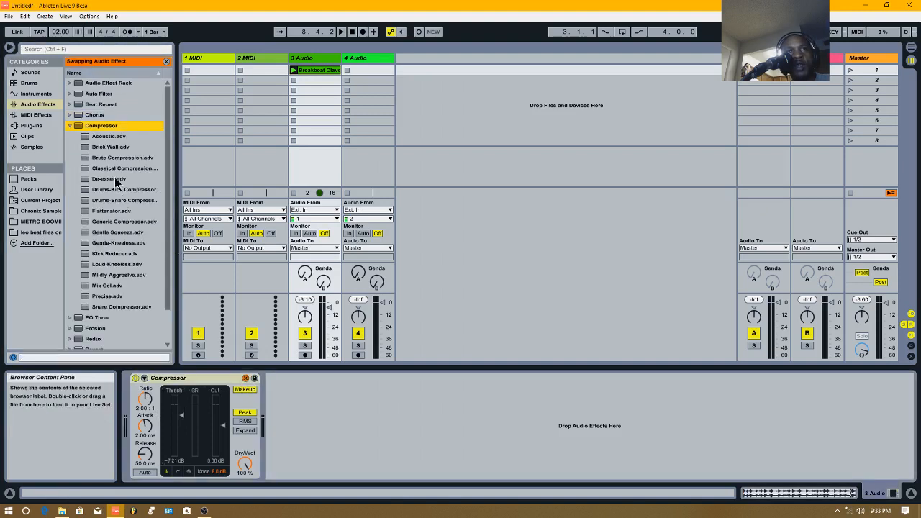
click(108, 135)
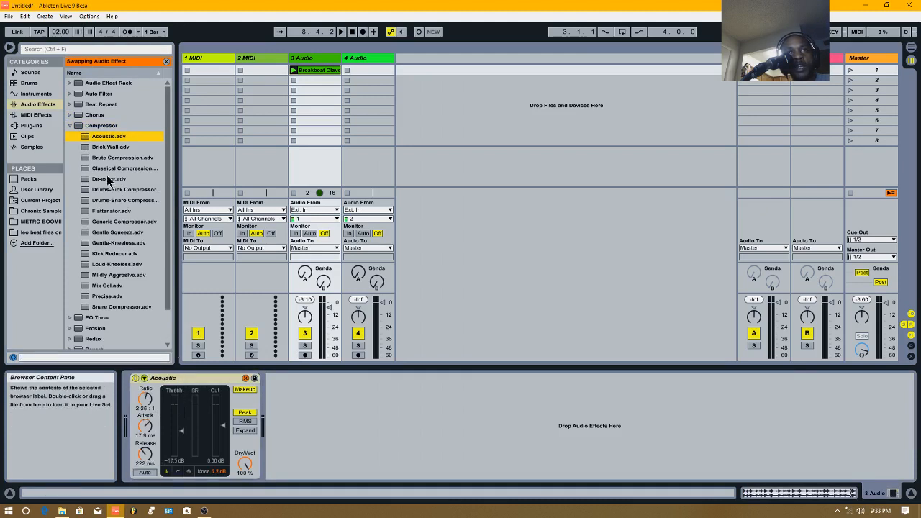
click(109, 146)
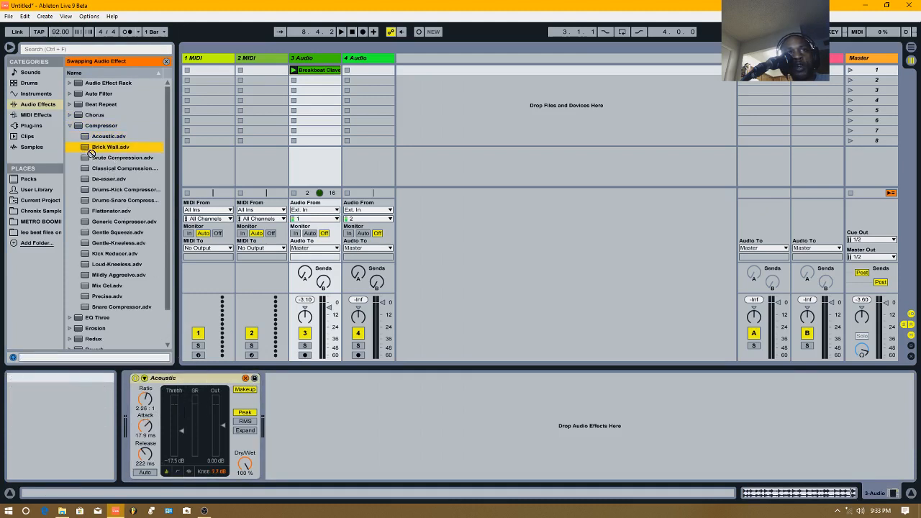
click(109, 147)
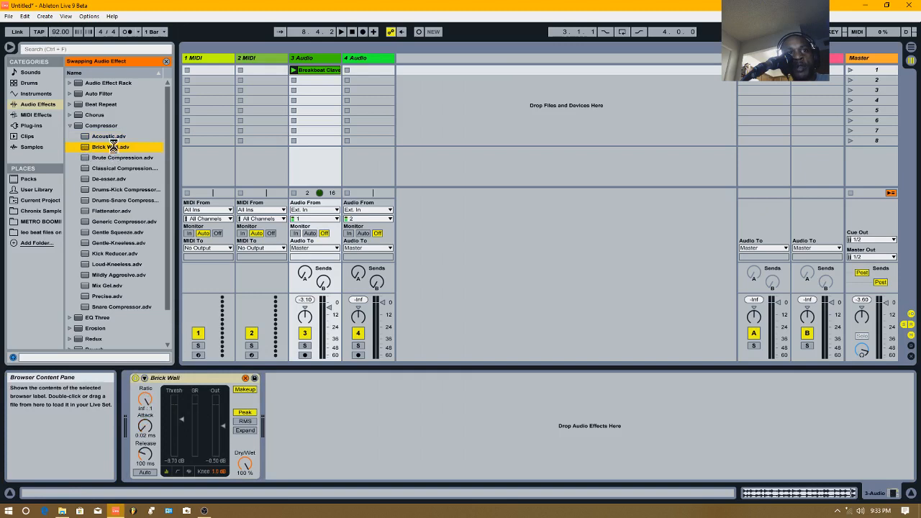
click(122, 156)
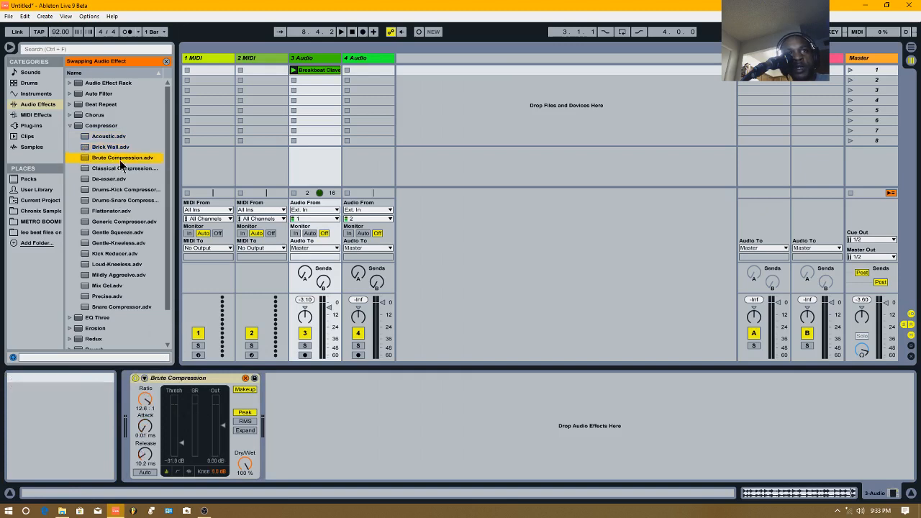
mouse_move(282, 85)
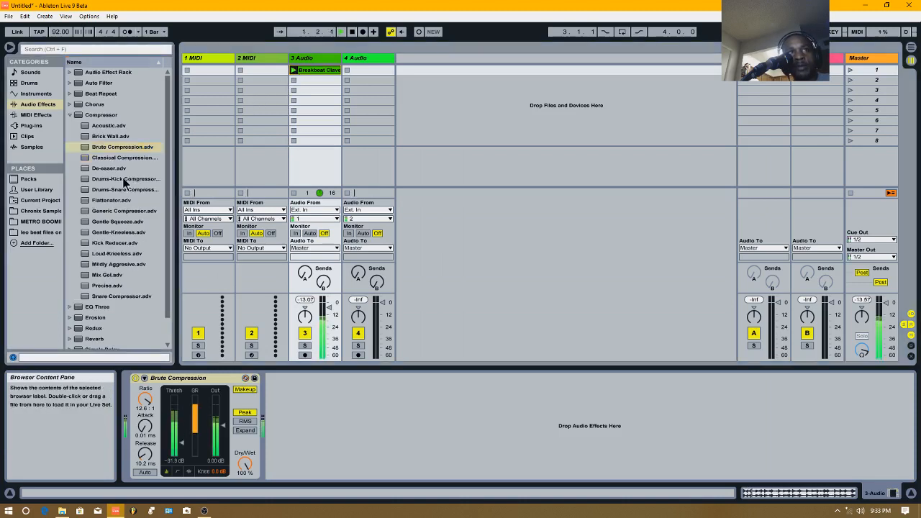
Add the De-esser preset after the compressor, then delete it
double_click(110, 167)
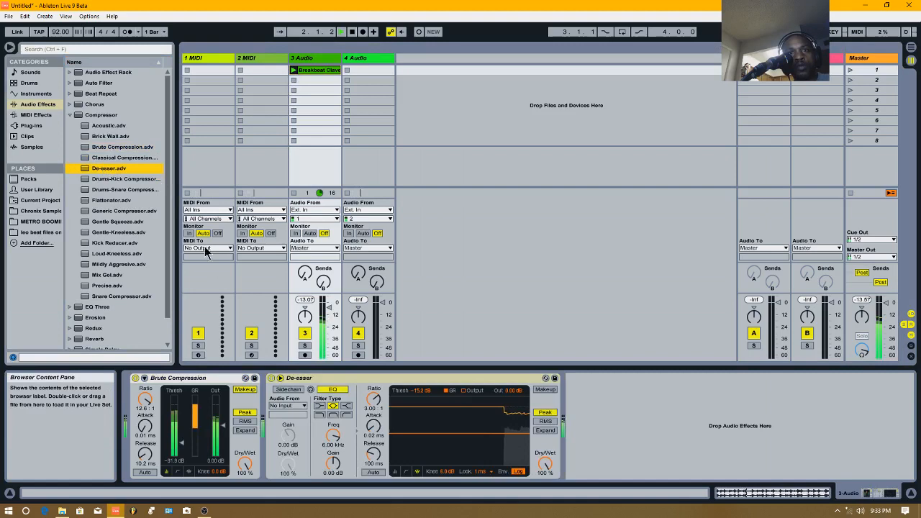
right_click(297, 377)
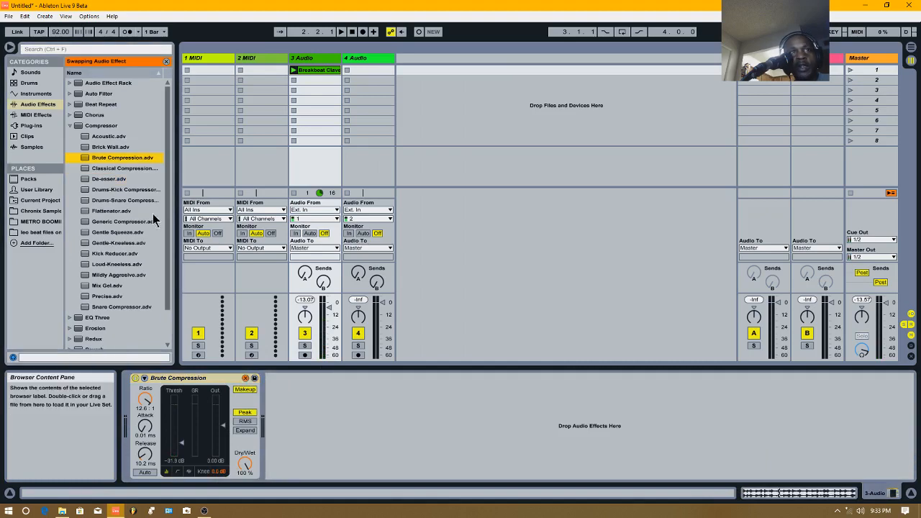
Load the Acoustic preset, add a trial Brick Wall instance and remove it again
click(109, 135)
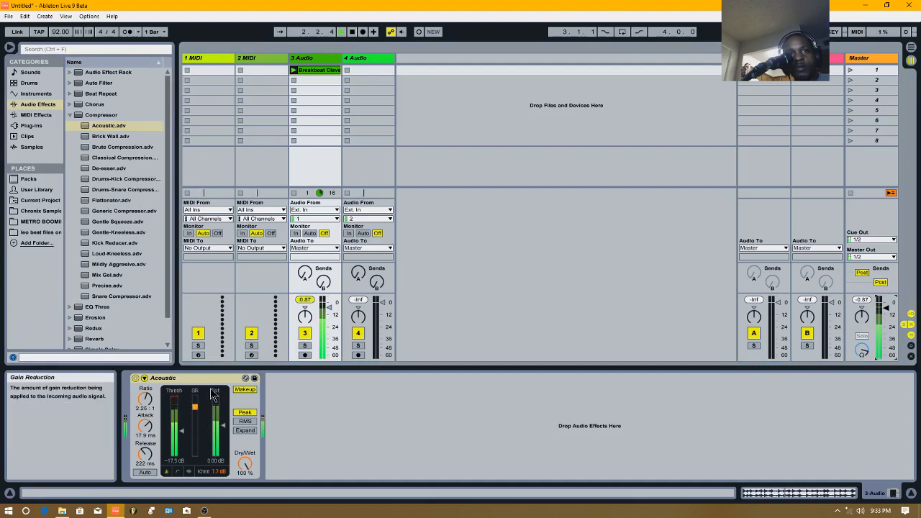
click(110, 135)
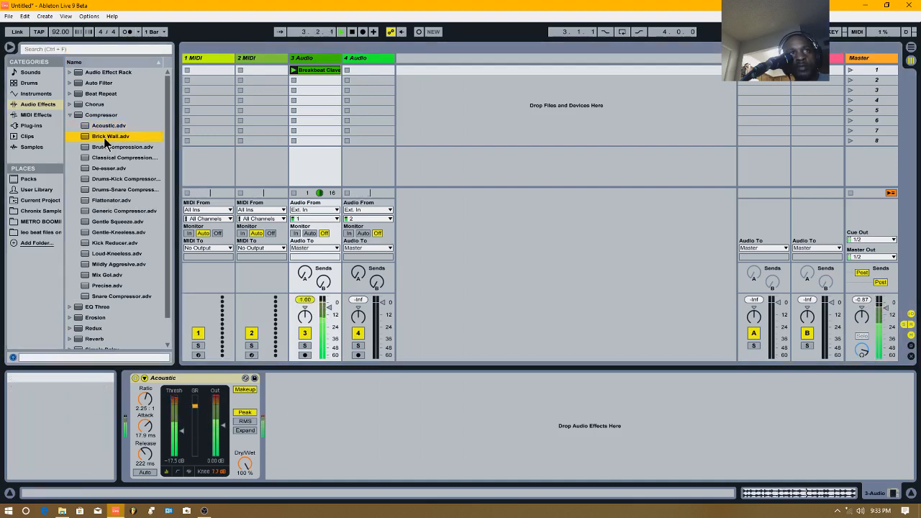
double_click(110, 135)
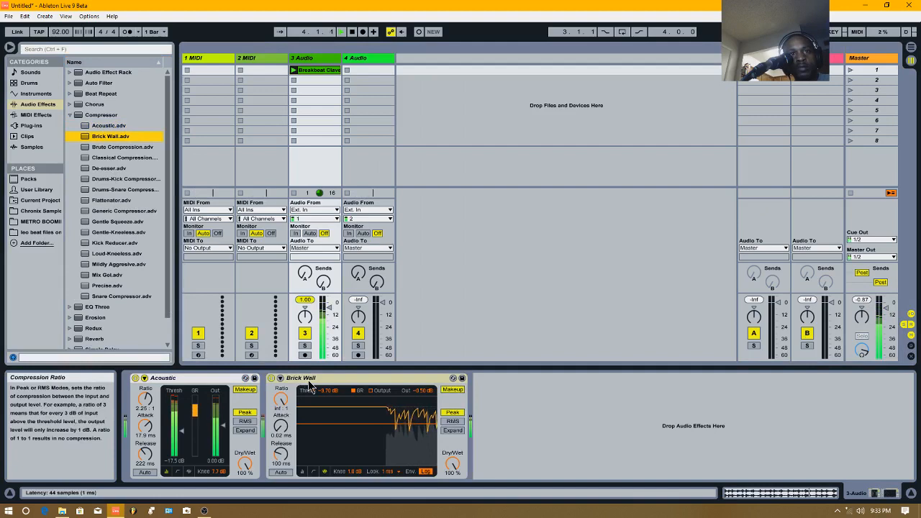
right_click(301, 377)
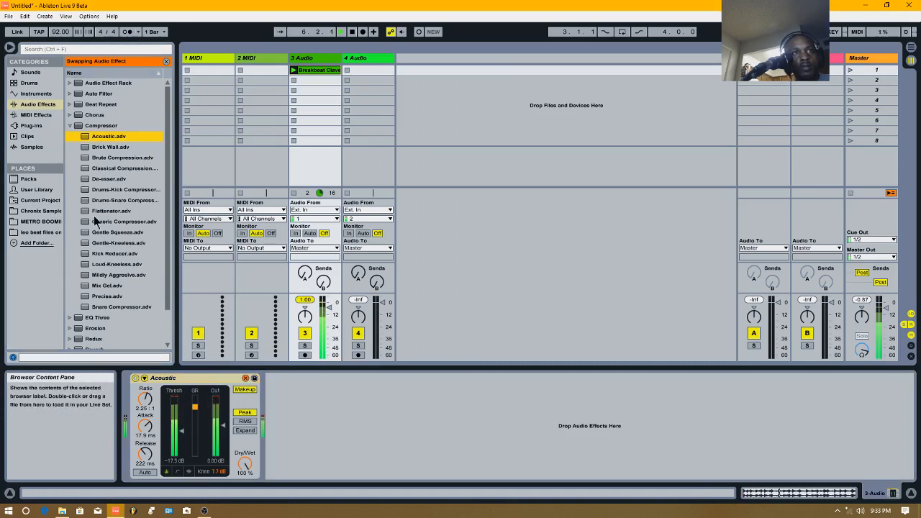
Load the Mix Gel compressor preset and collapse the Compressor preset list
click(112, 211)
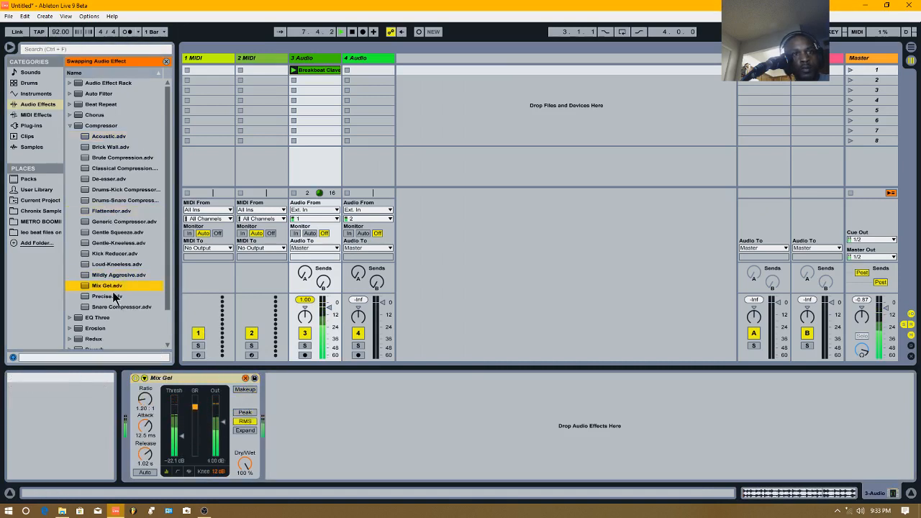
mouse_move(164, 415)
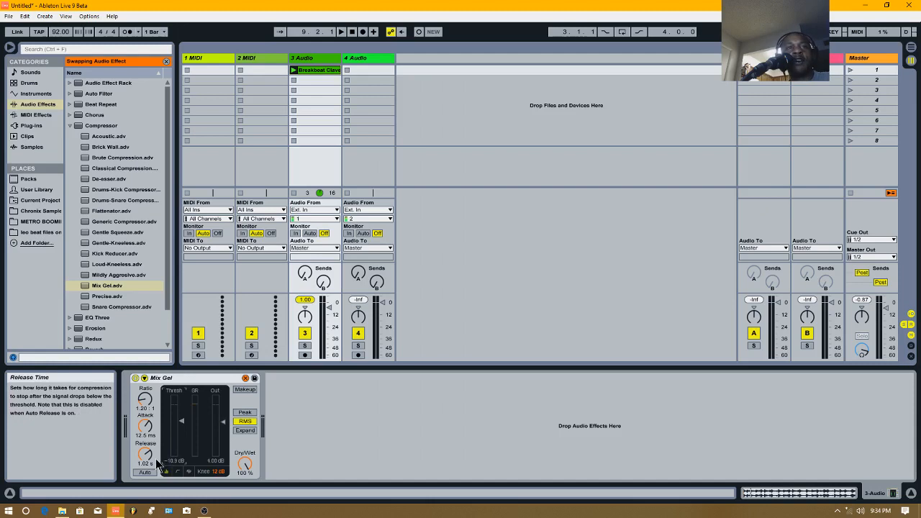
mouse_move(227, 448)
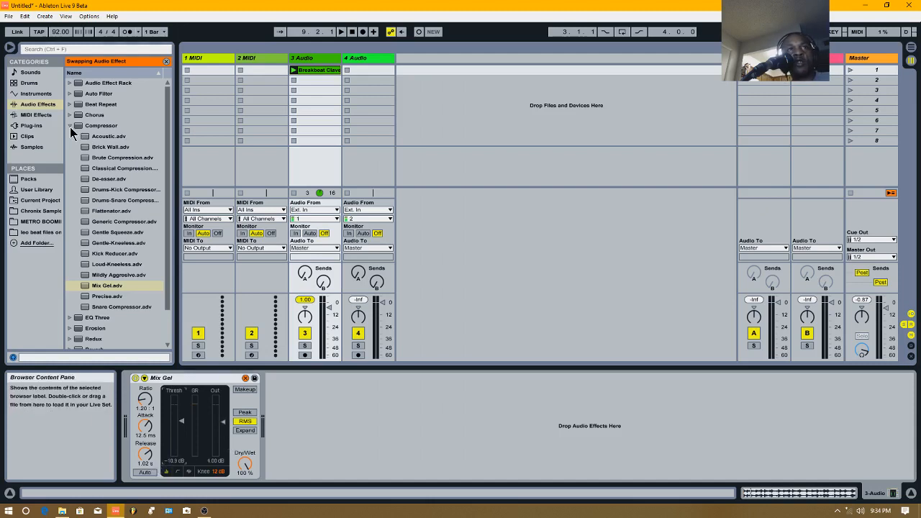
click(69, 126)
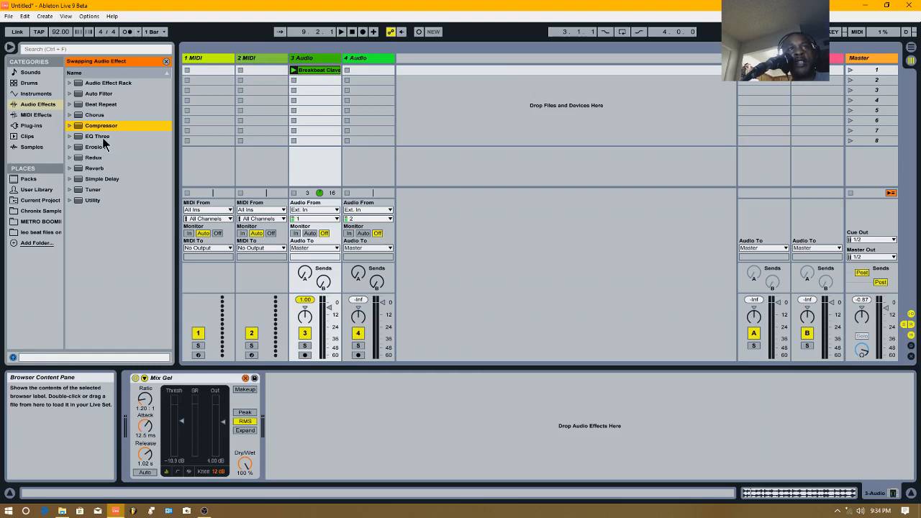
Add EQ Three, then clear the devices so only Erosion remains on the track
click(98, 135)
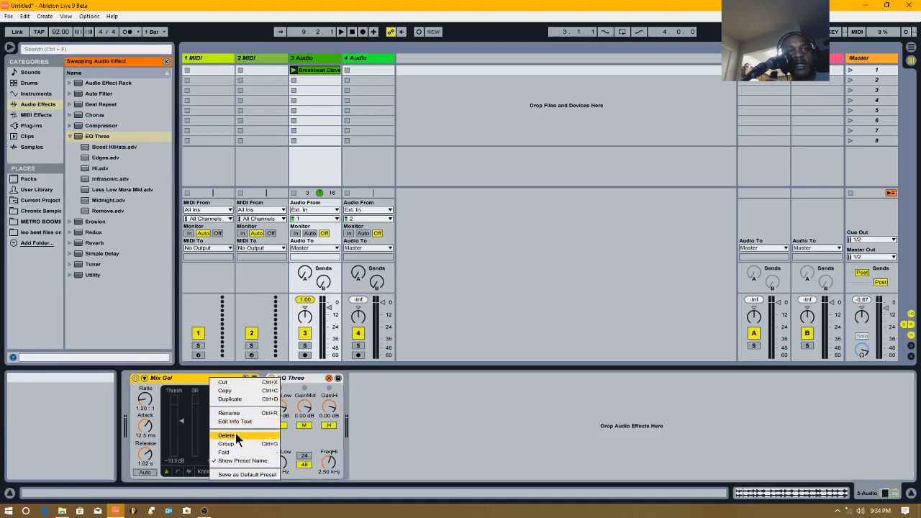
click(226, 435)
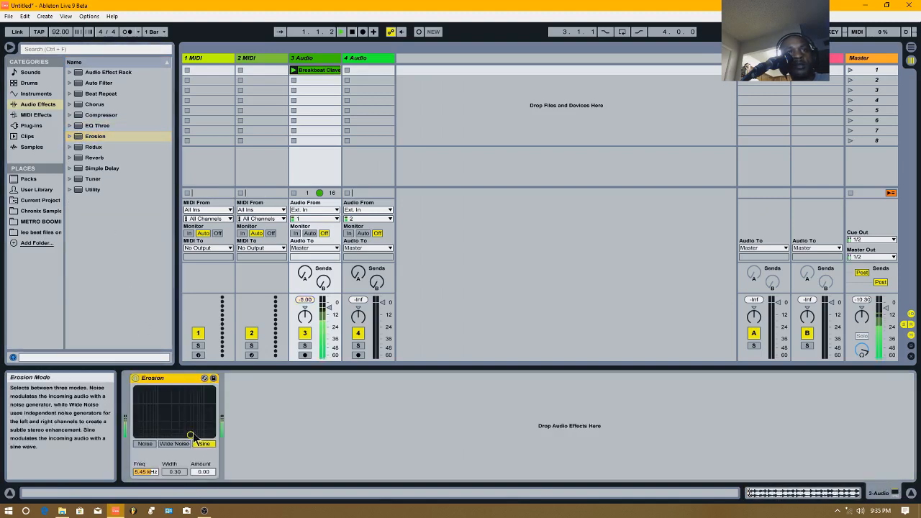
Try Erosion's Noise mode, add Redux, re-add Erosion after it and delete Erosion, leaving Redux alone
click(144, 443)
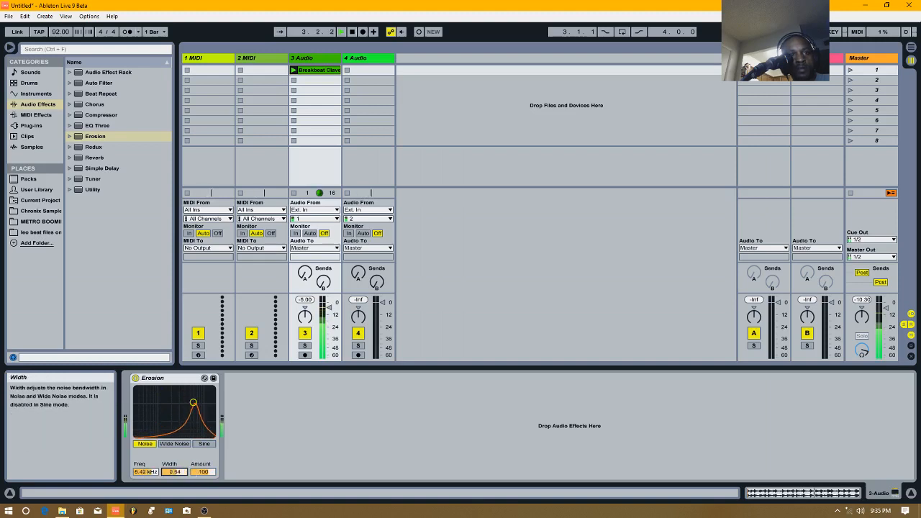
click(93, 147)
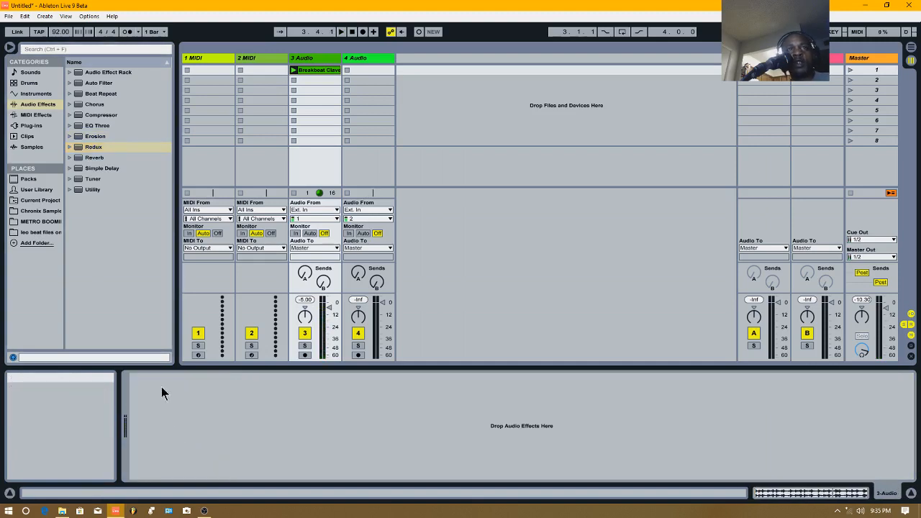
double_click(93, 147)
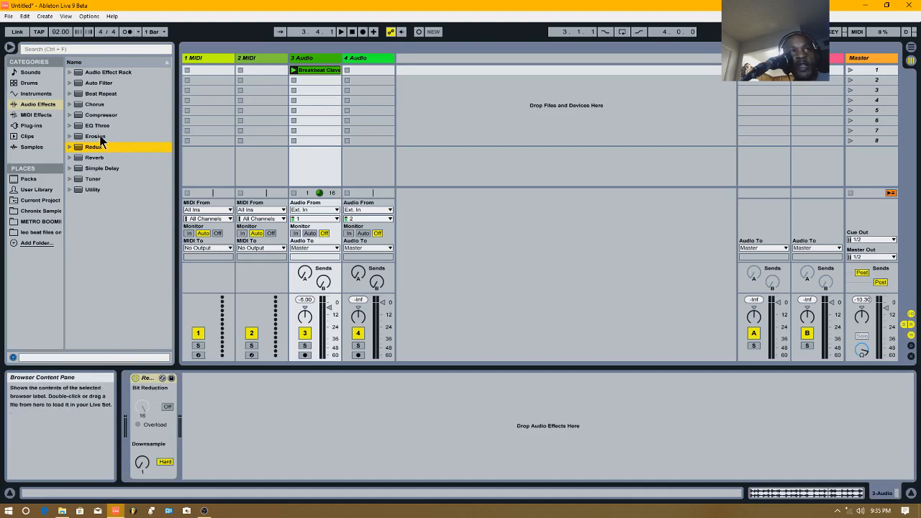
double_click(95, 135)
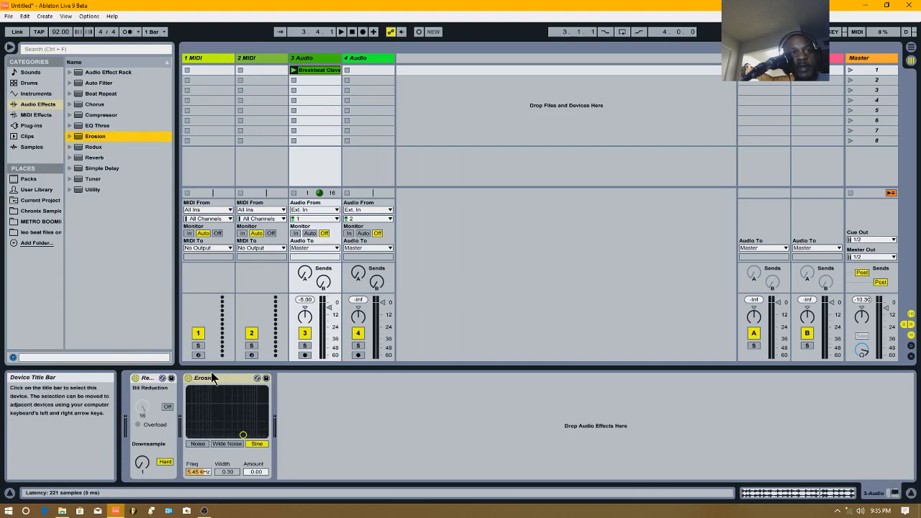
right_click(204, 377)
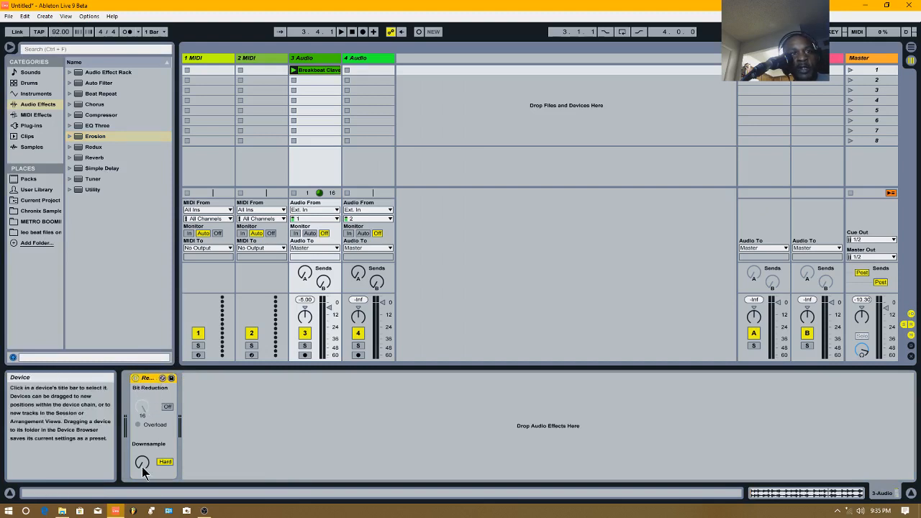
Adjust Redux's downsampling amount, toggle bit reduction and switch downsampling between hard and soft
drag(141, 462, 141, 467)
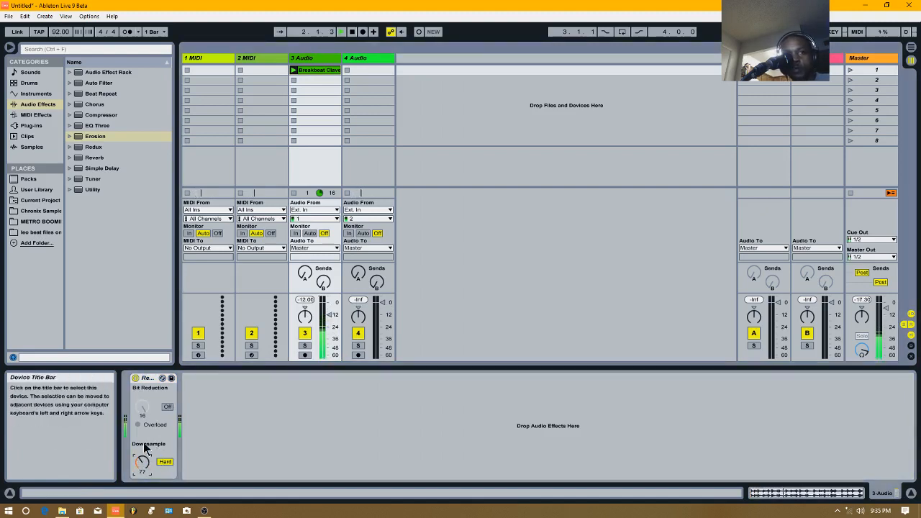
click(167, 406)
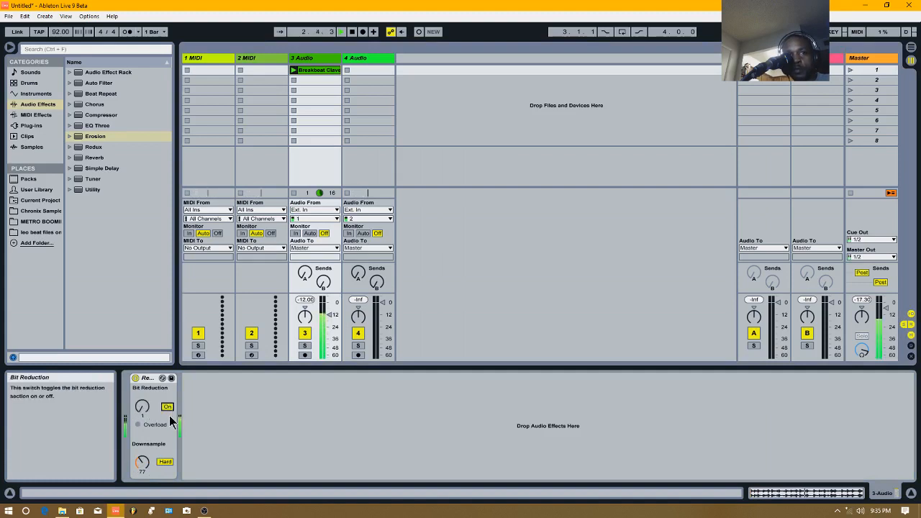
click(164, 462)
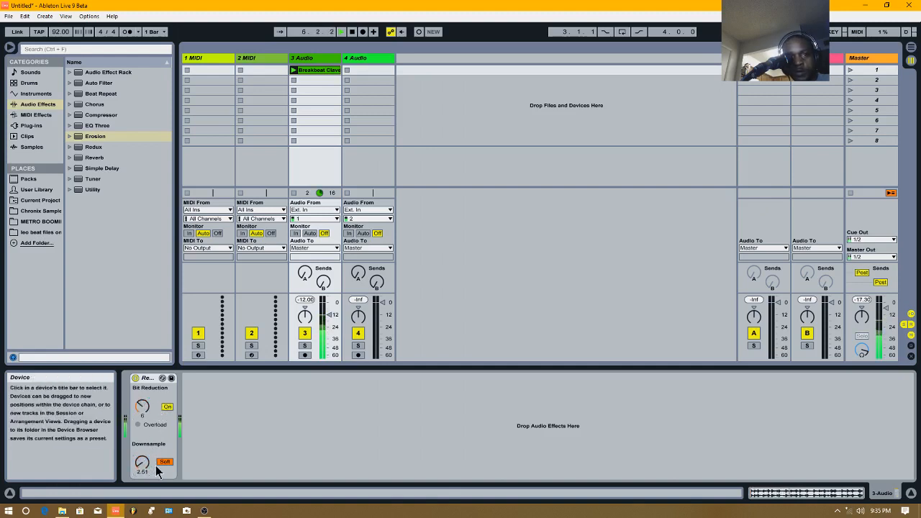
click(164, 462)
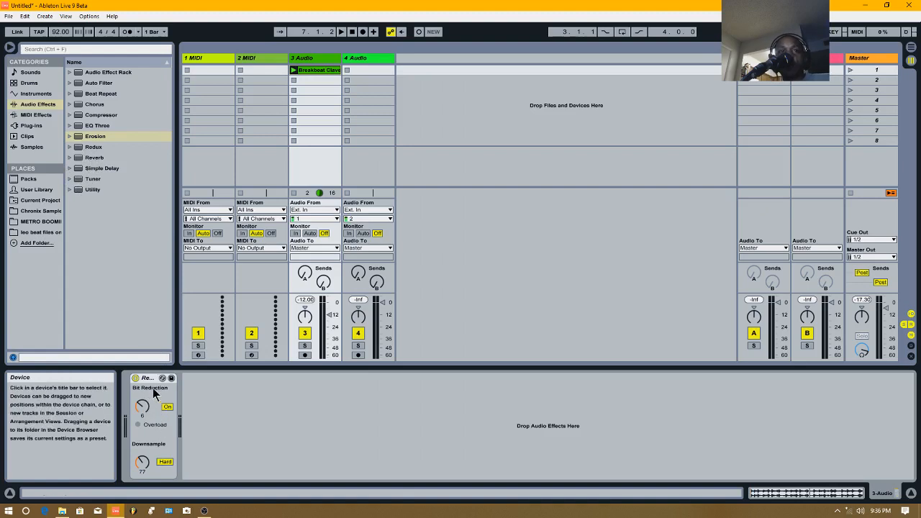
Delete Redux from the track and pick Reverb in the Audio Effects browser
right_click(147, 377)
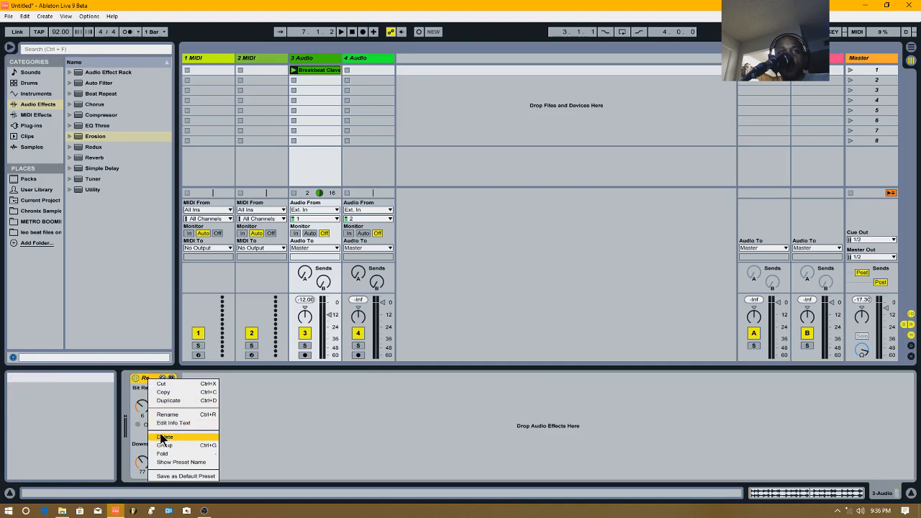
click(164, 437)
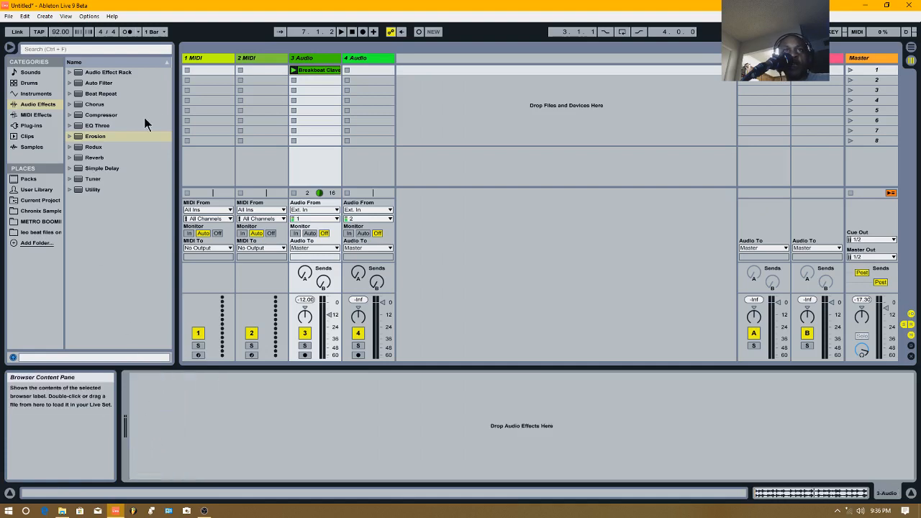
click(95, 157)
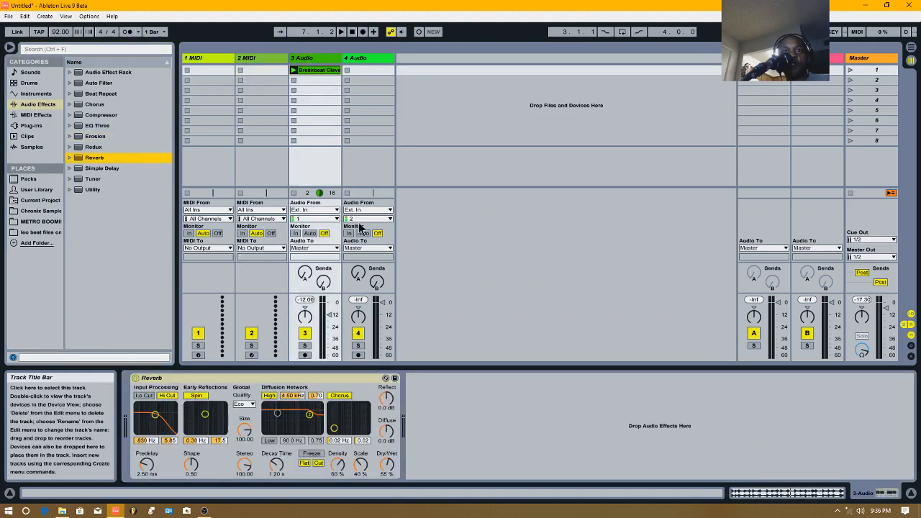
mouse_move(112, 202)
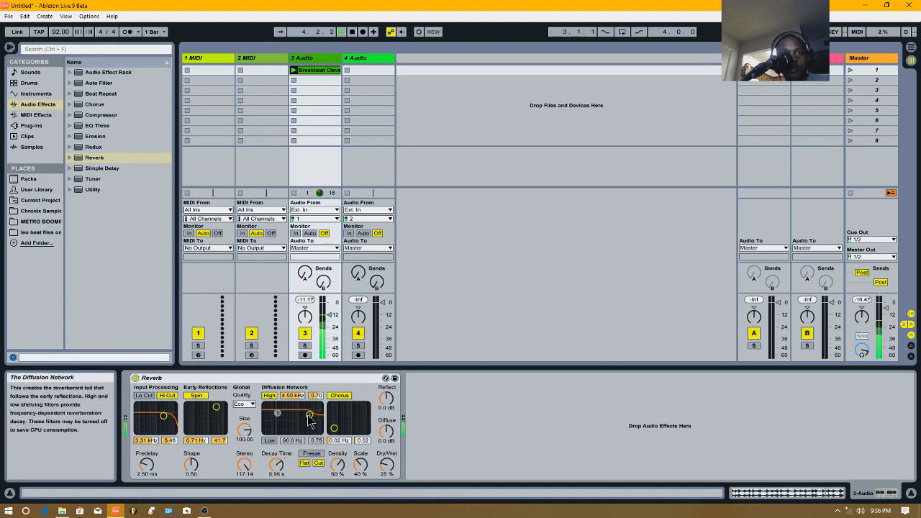
Lengthen the Reverb's predelay, tweak its diffusion, then bring up the device menu to remove it
drag(308, 416, 308, 430)
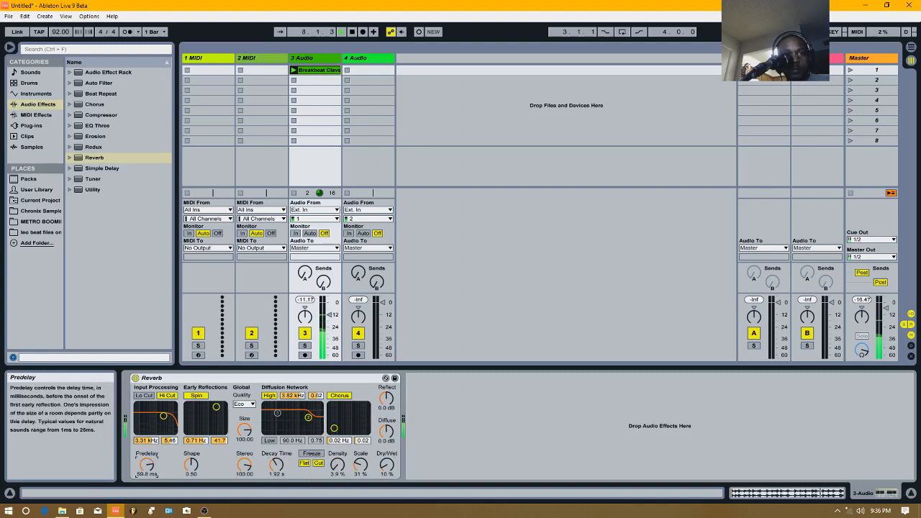
click(167, 396)
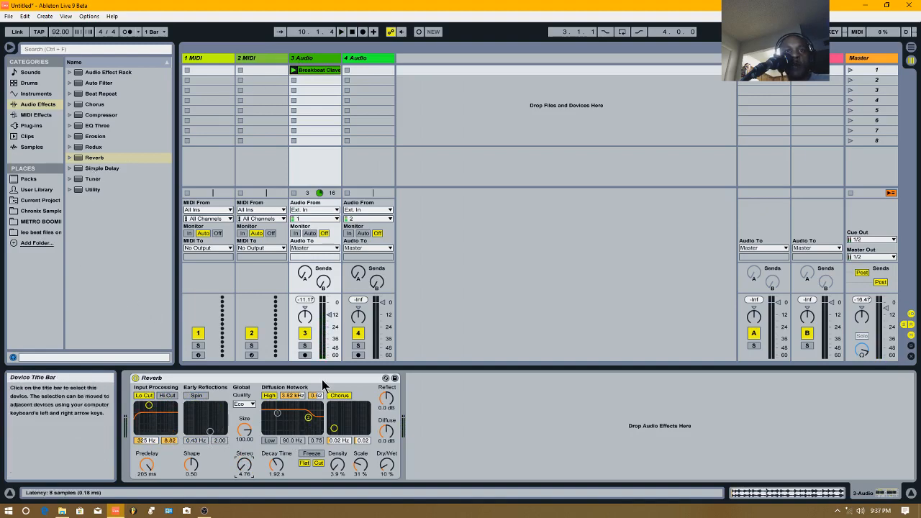
right_click(151, 378)
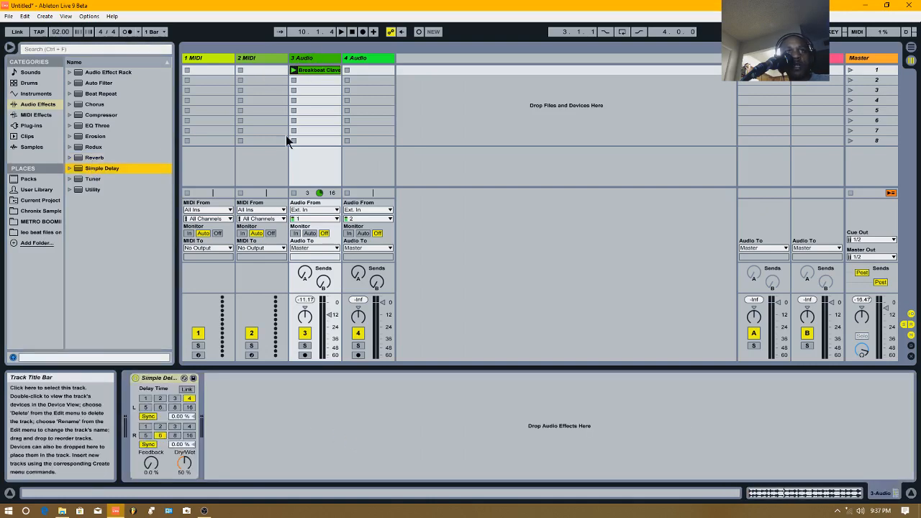
Raise Simple Delay's feedback and dry/wet mix and switch it from synced to time mode
click(189, 406)
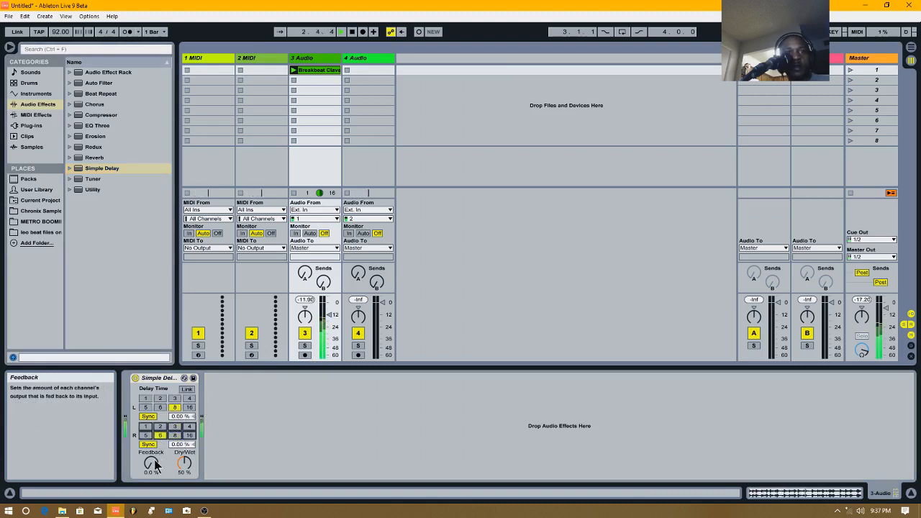
drag(151, 464, 152, 446)
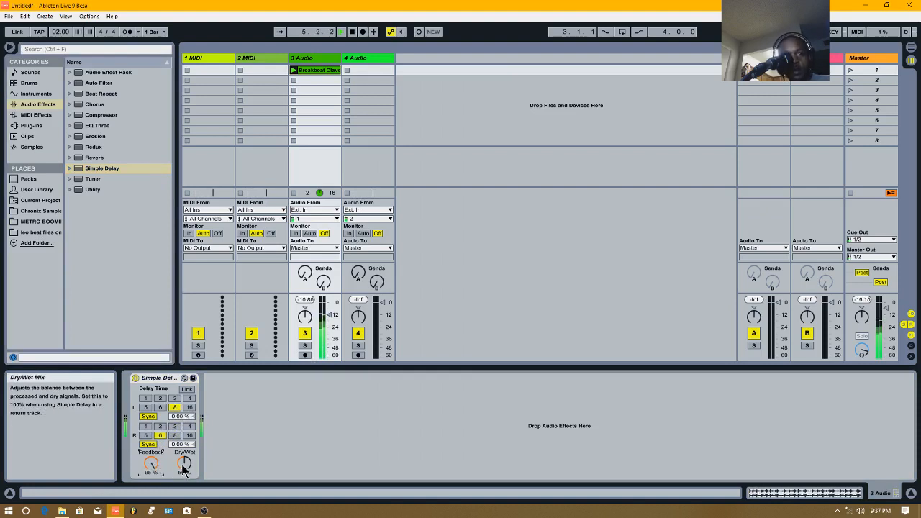
drag(184, 464, 185, 461)
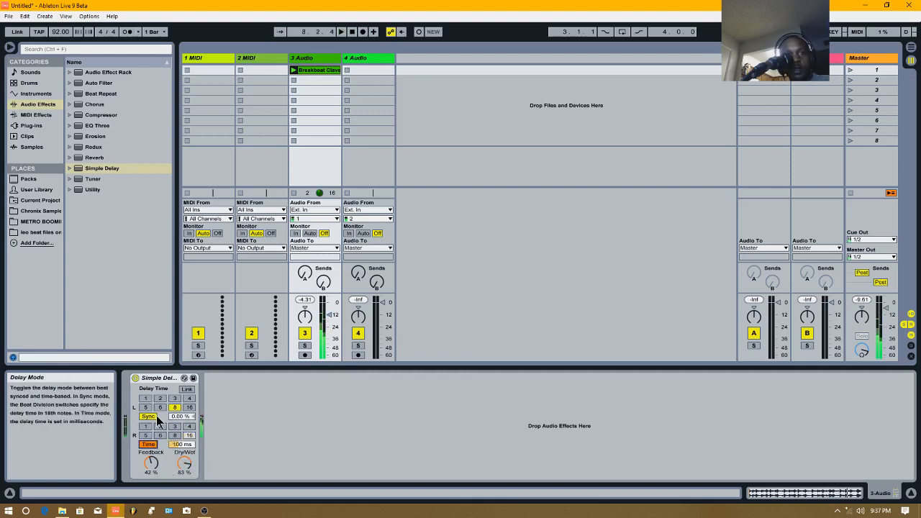
click(147, 417)
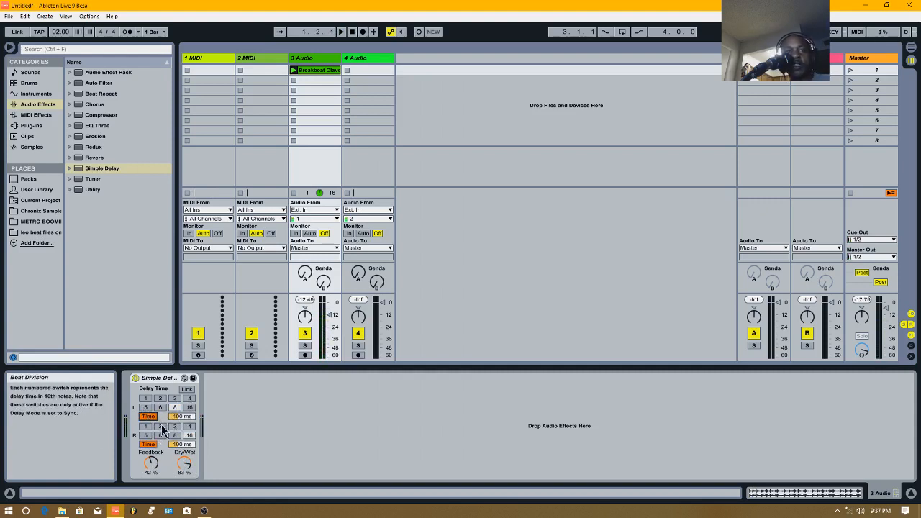
mouse_move(101, 167)
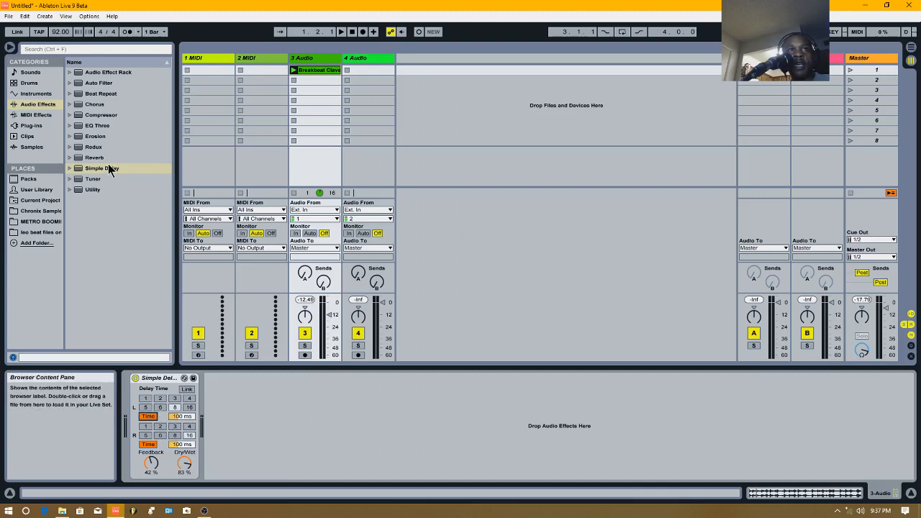
Select Simple Delay in the browser and bring up the device's context menu
click(101, 167)
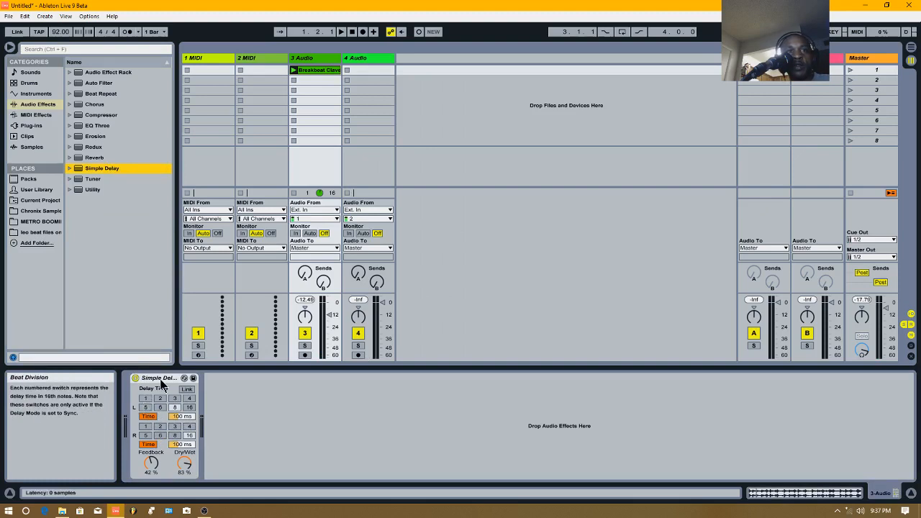
right_click(158, 377)
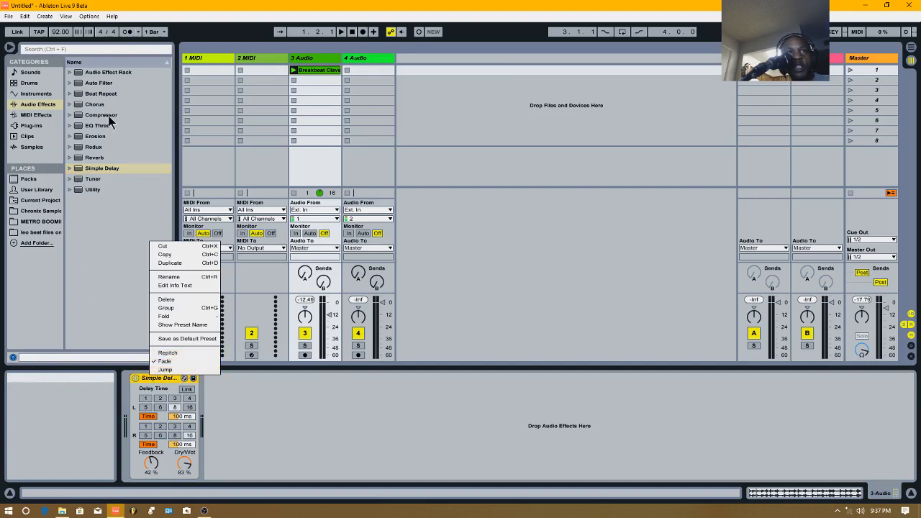
Add a Compressor, remove the devices from the track, then select Tuner in the effects list
double_click(100, 115)
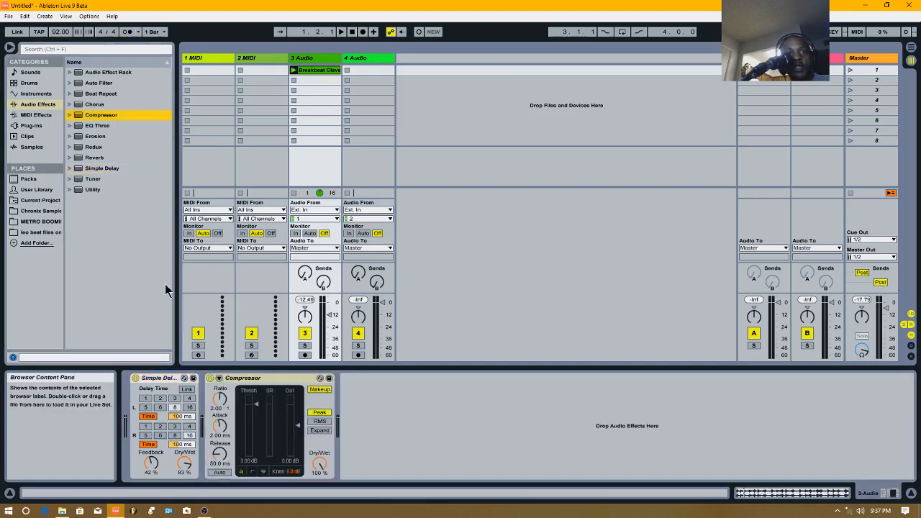
right_click(241, 378)
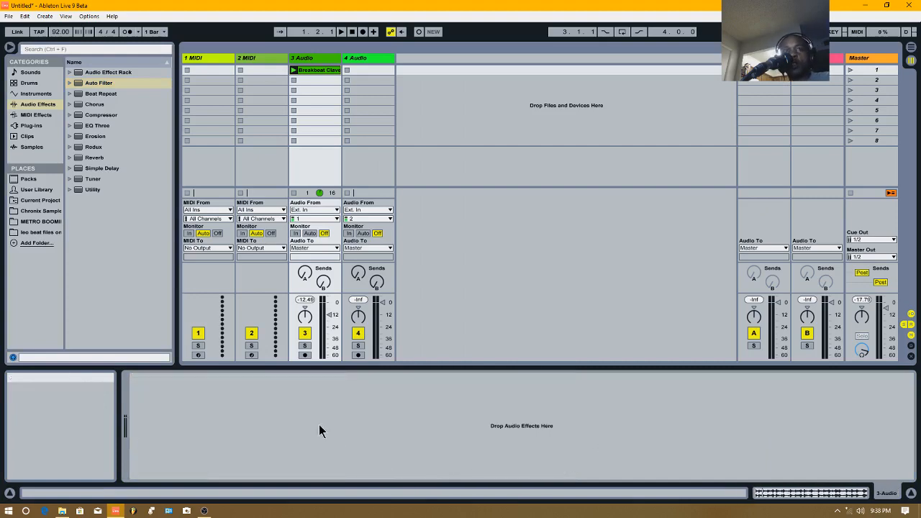
click(93, 178)
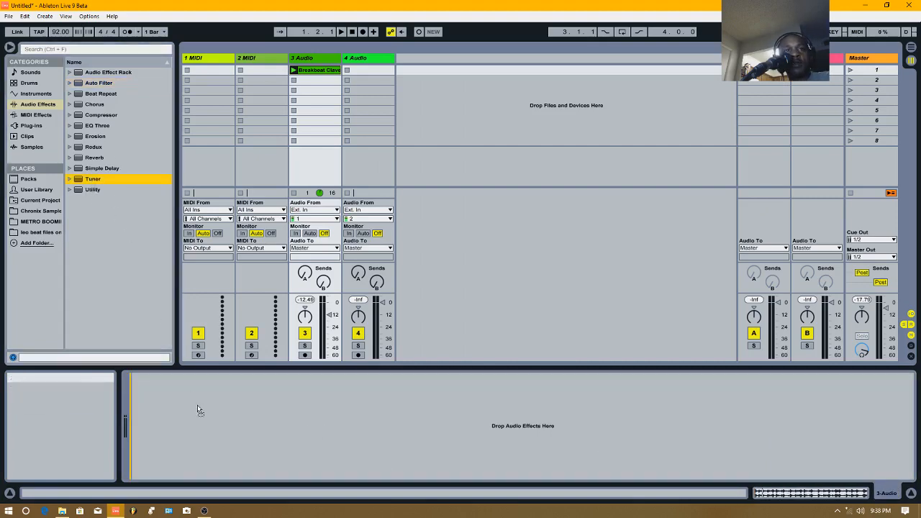
Load Tuner and try its histogram view, Hz/Cents readout and pitch follow before returning to Classic View
click(32, 146)
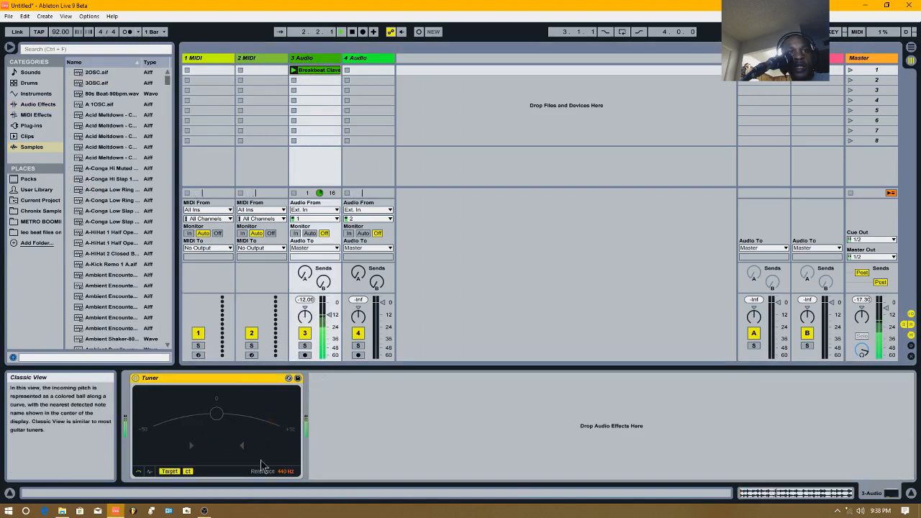
click(149, 472)
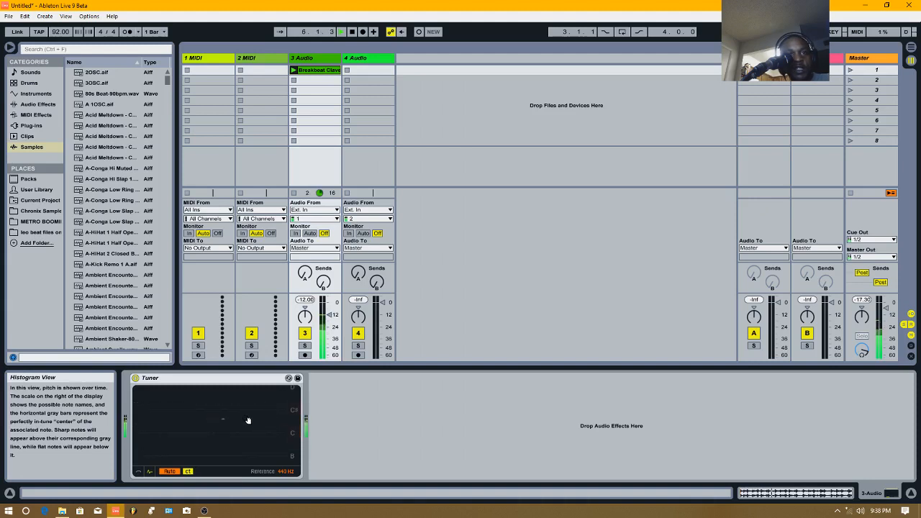
click(187, 472)
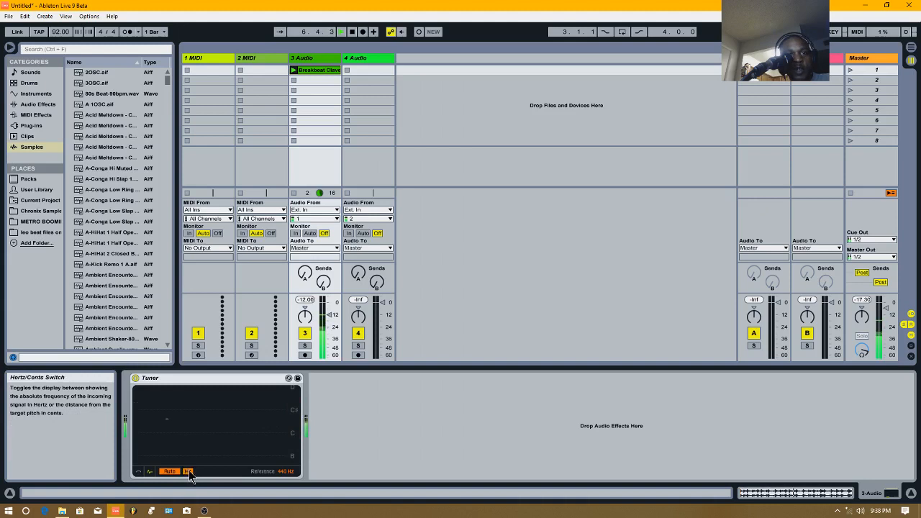
click(168, 472)
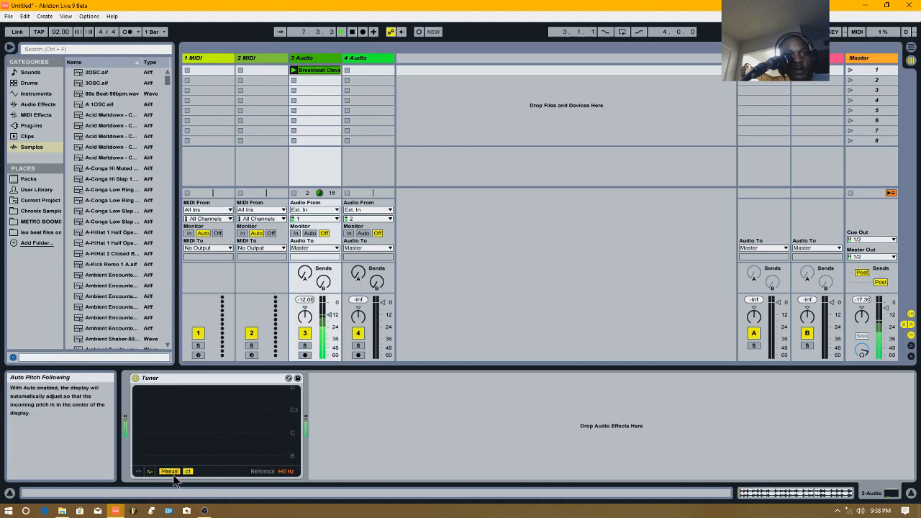
click(150, 472)
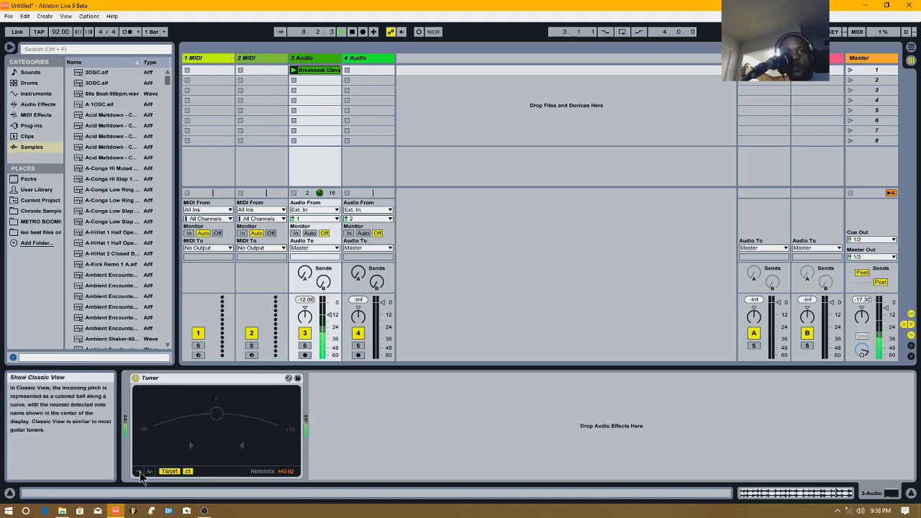
click(139, 472)
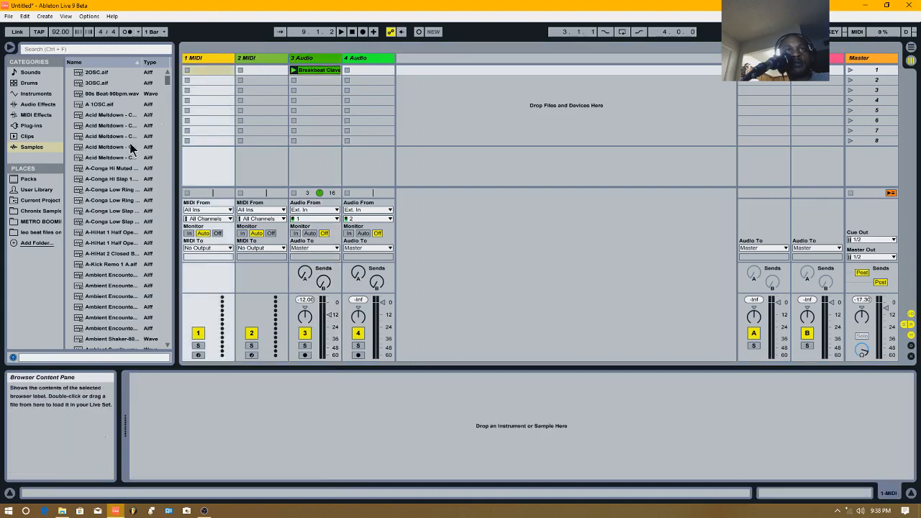
Return to the Audio Effects list, add Utility after the Tuner and open the breakbeat clip's details
click(38, 104)
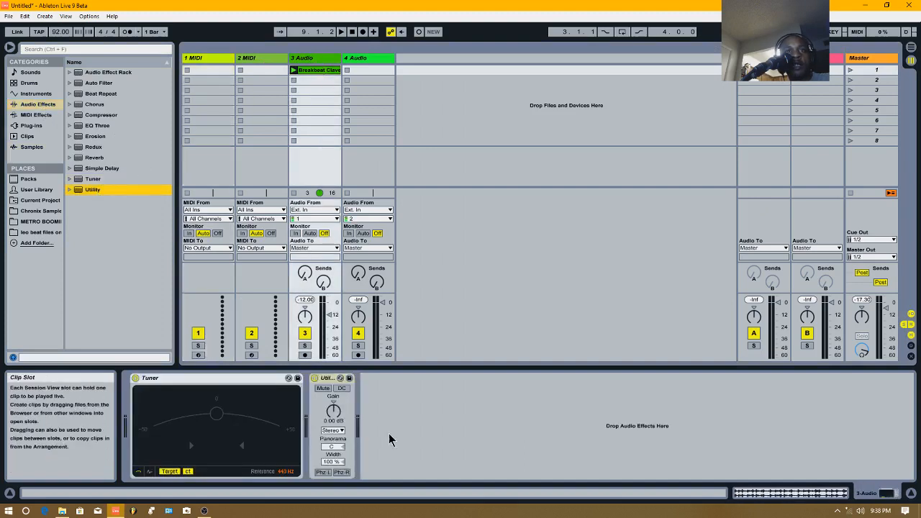
right_click(150, 377)
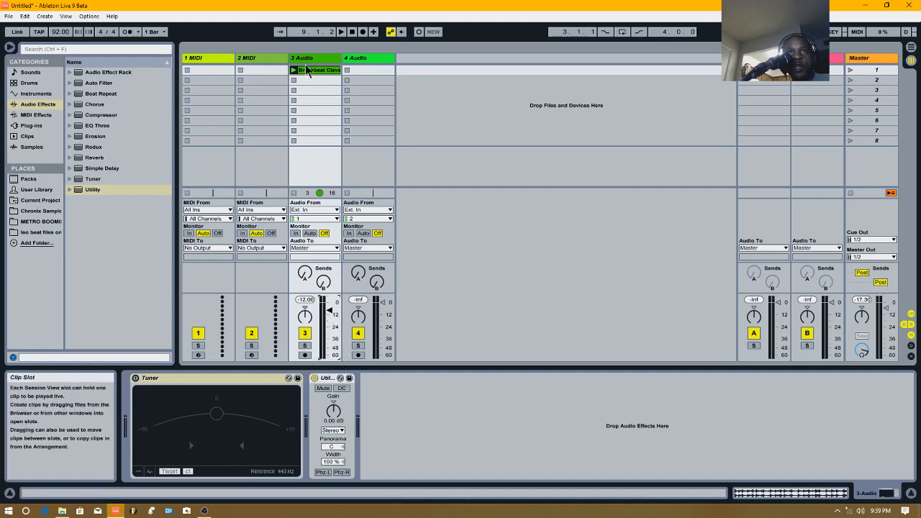
click(293, 69)
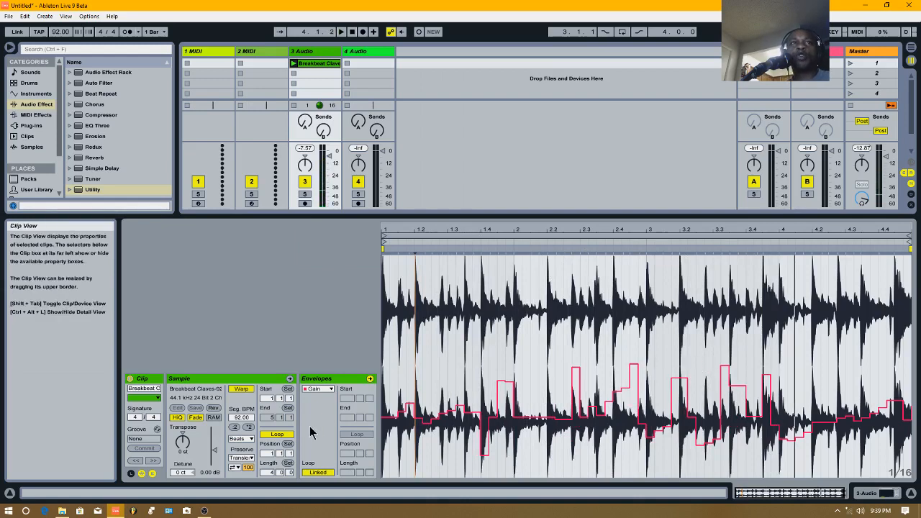
Launch the breakbeat clip and pull the track volume down to about -42 dB
click(317, 64)
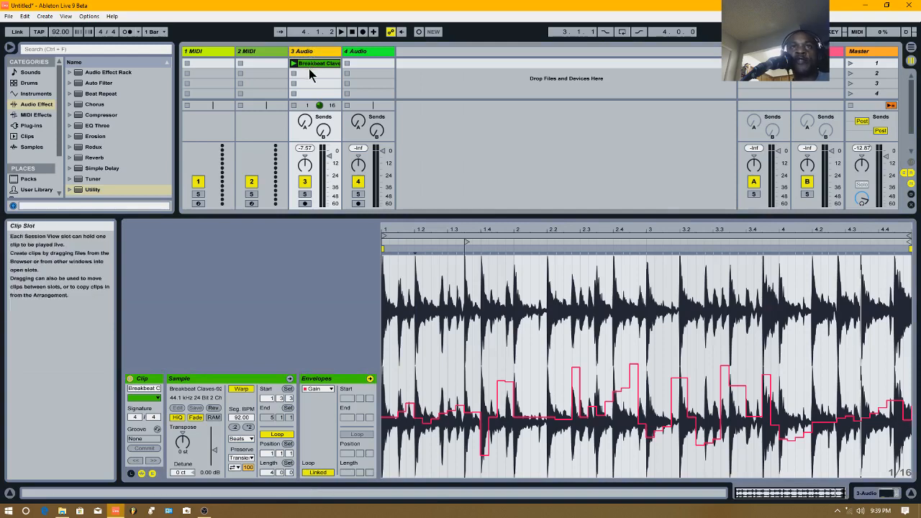
mouse_move(310, 95)
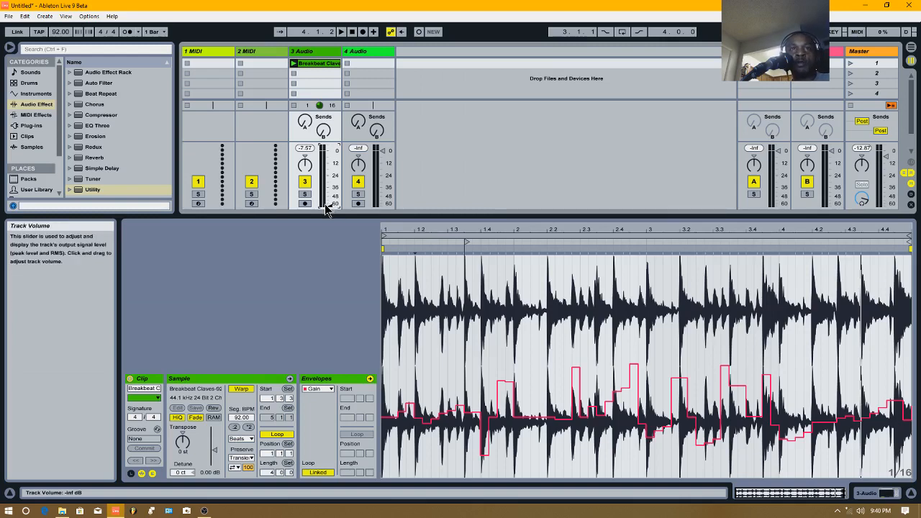
drag(322, 204, 323, 194)
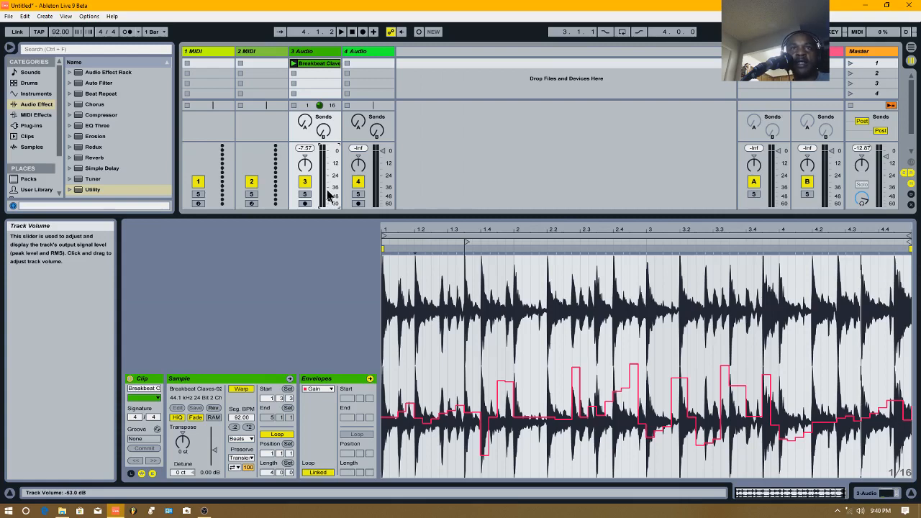
mouse_move(331, 201)
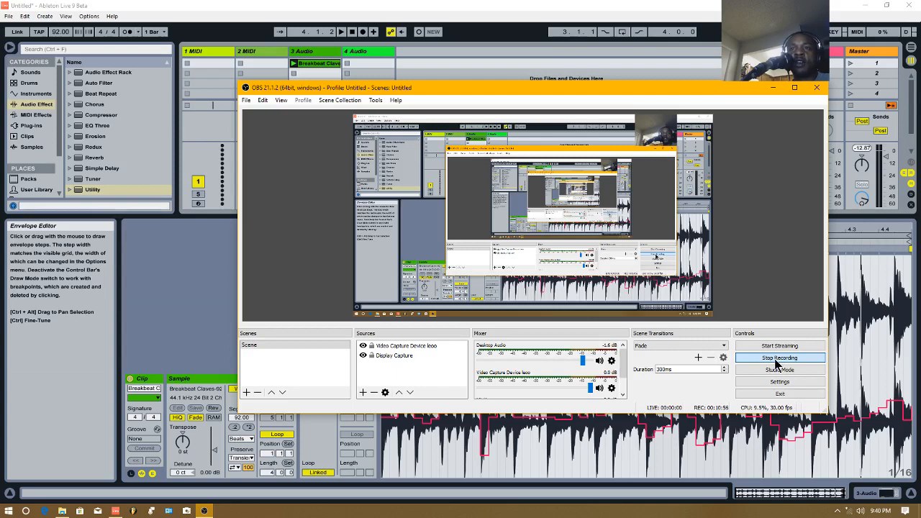
mouse_move(776, 365)
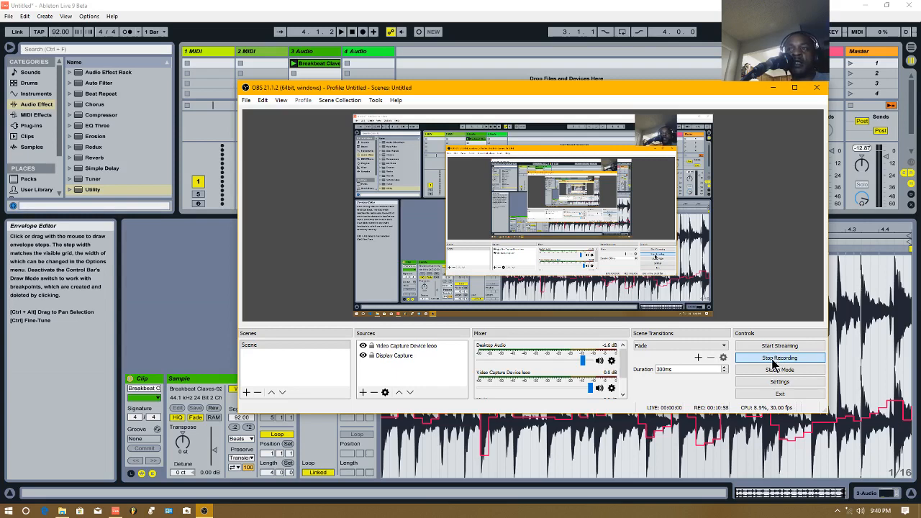